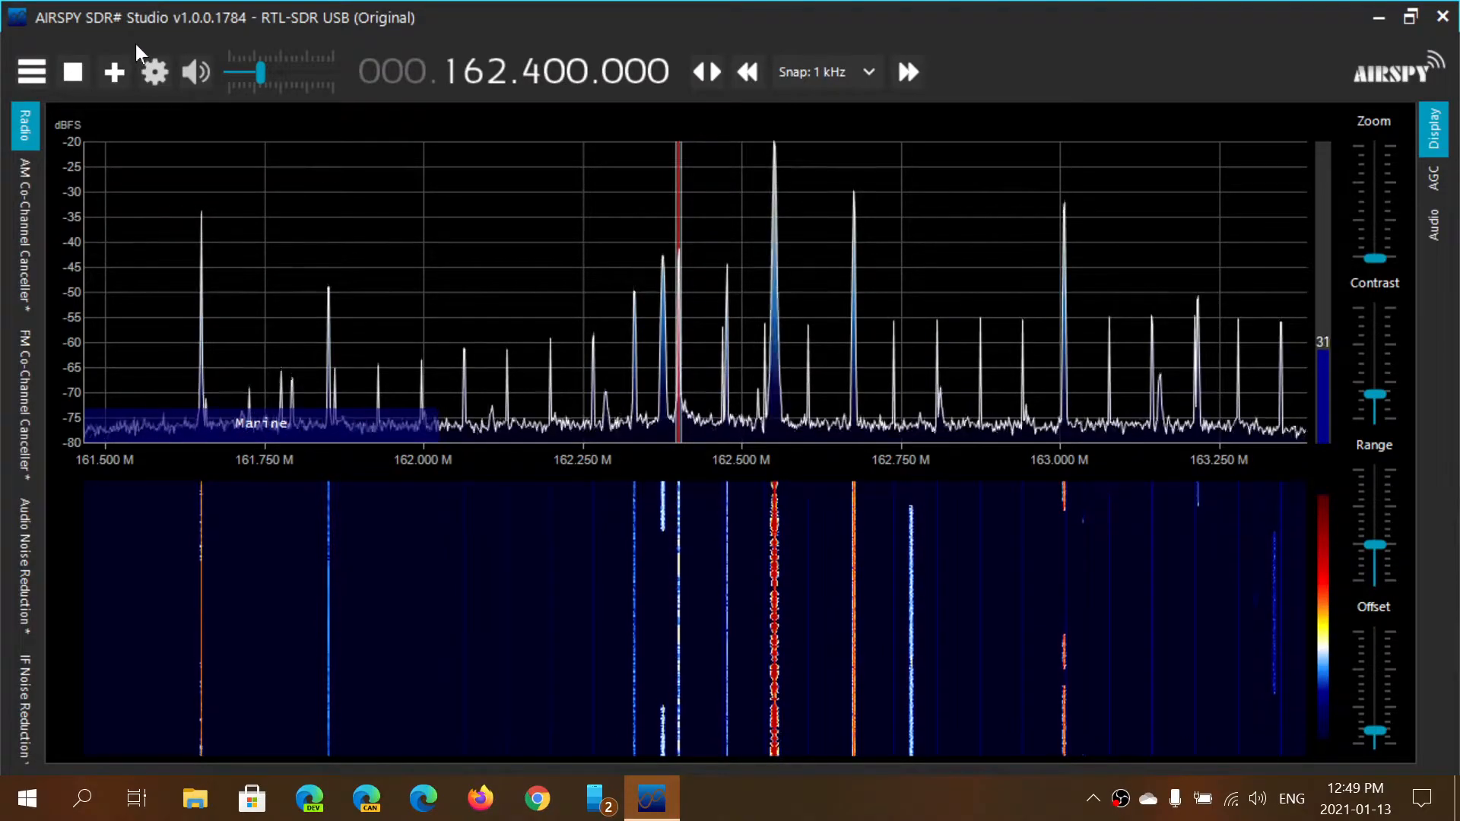
{"action": "mouse_move", "coordinate": [156, 72]}
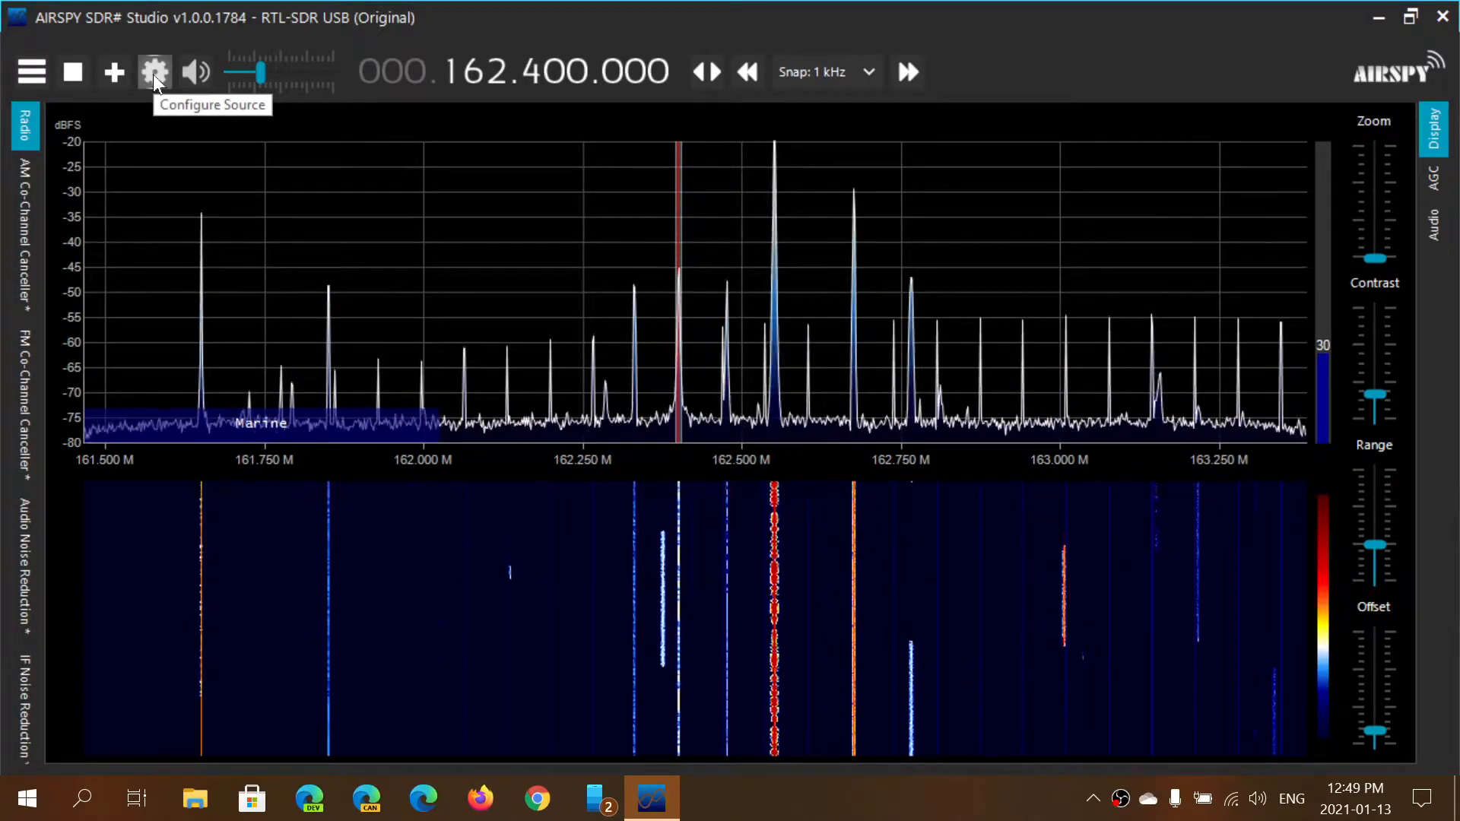
- Bring up the RTL-SDR Controller showing 2.4 MSPS sample rate and 36.4 dB RF gain
{"action": "left_click", "coordinate": [155, 72]}
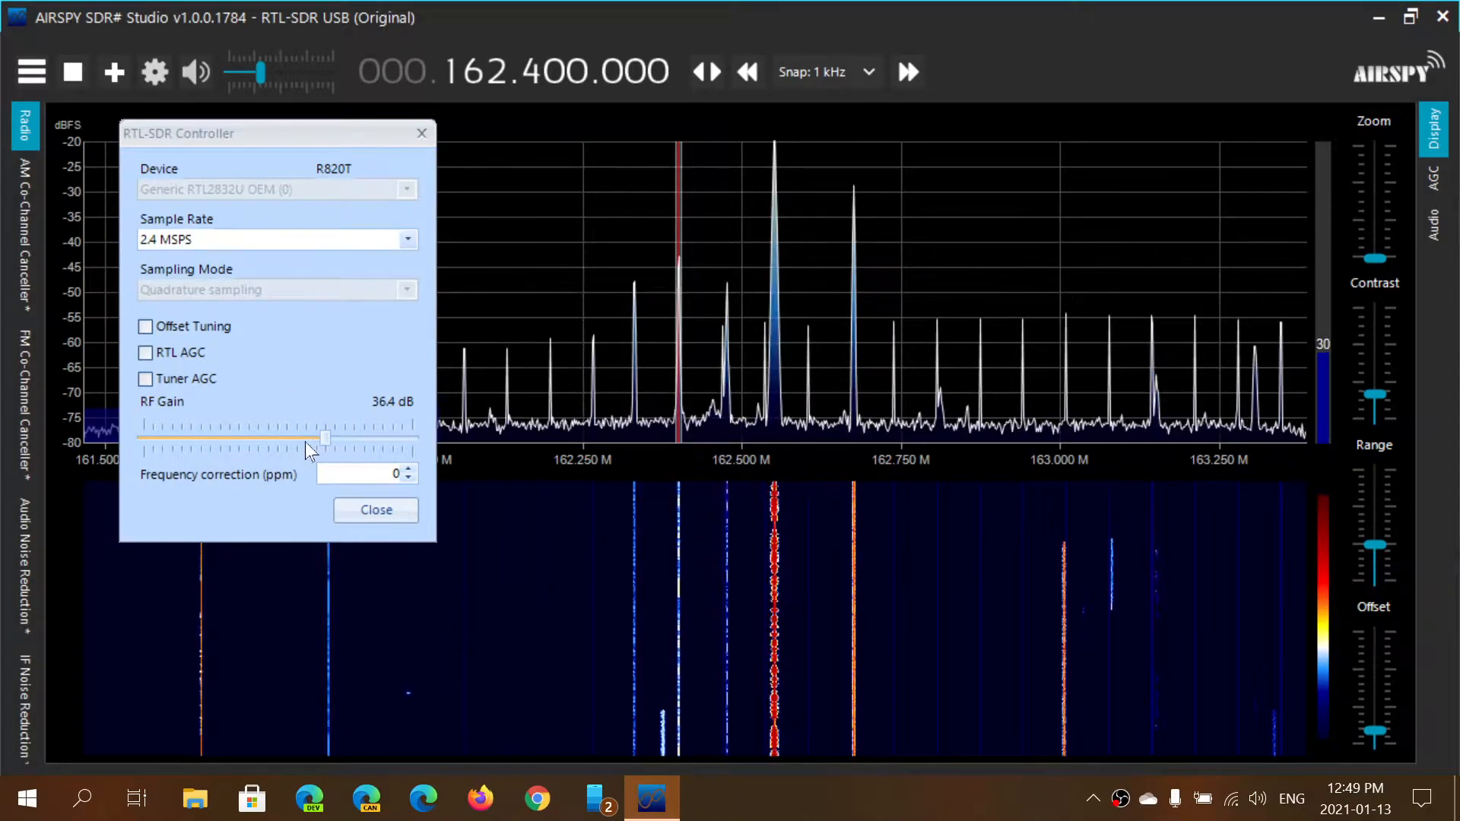
- Sweep the RF gain down to 14.4 dB and back to 36.4 dB, then enable RTL AGC
{"action": "left_click_drag", "start_coordinate": [325, 439], "coordinate": [289, 438]}
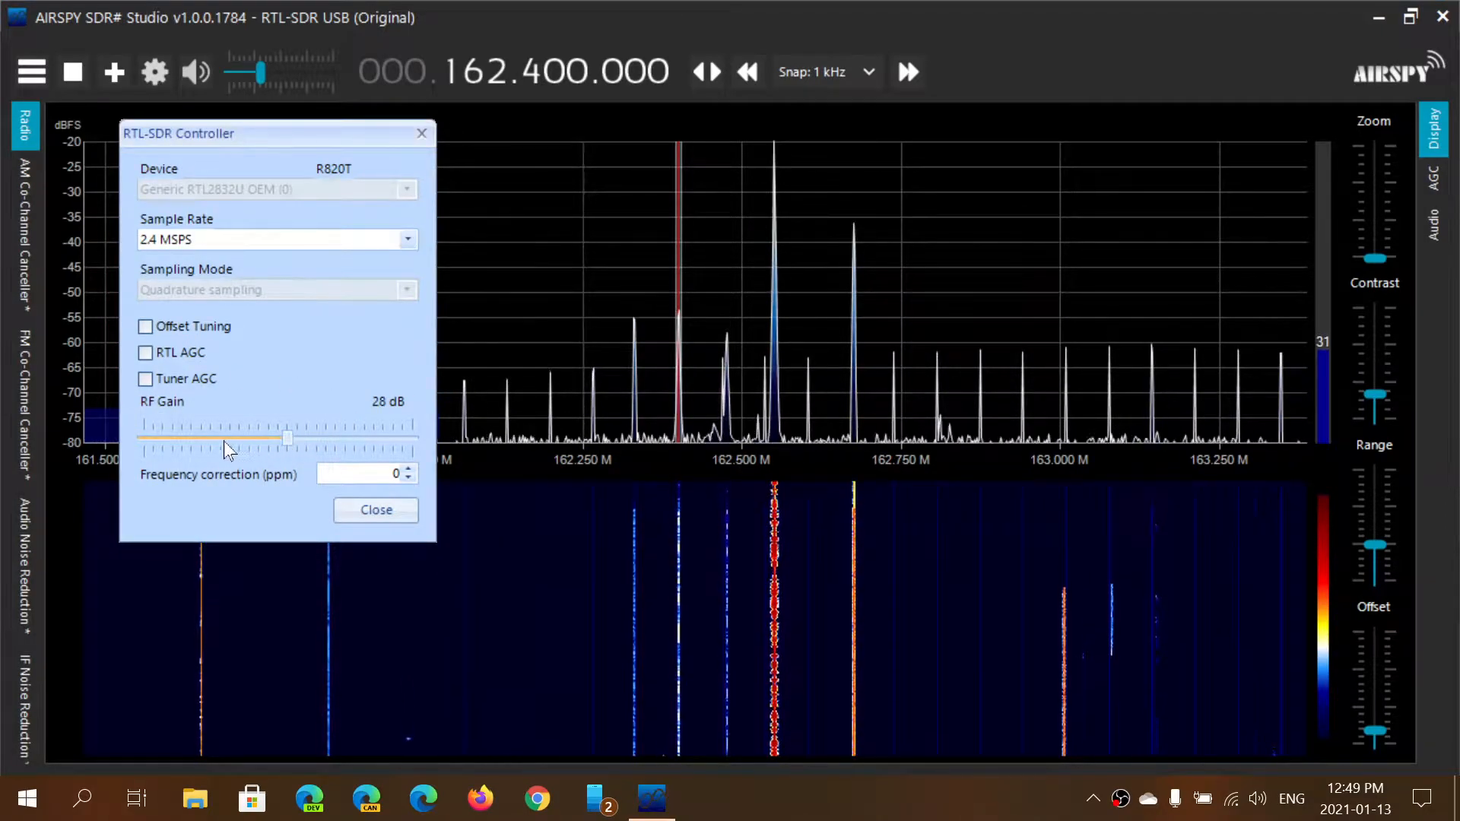
{"action": "left_click_drag", "start_coordinate": [288, 438], "coordinate": [221, 438]}
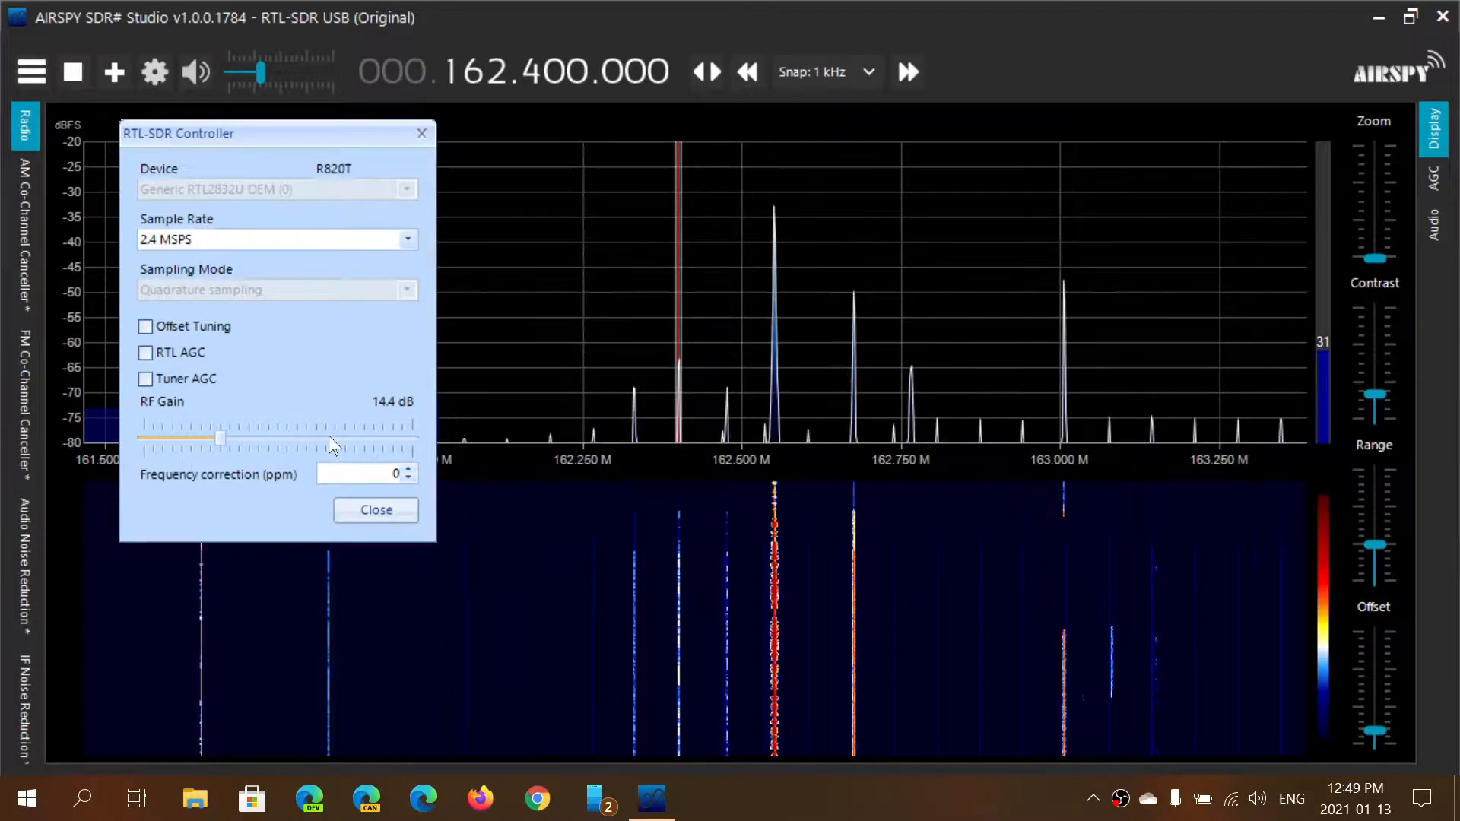
{"action": "left_click_drag", "start_coordinate": [220, 438], "coordinate": [326, 438]}
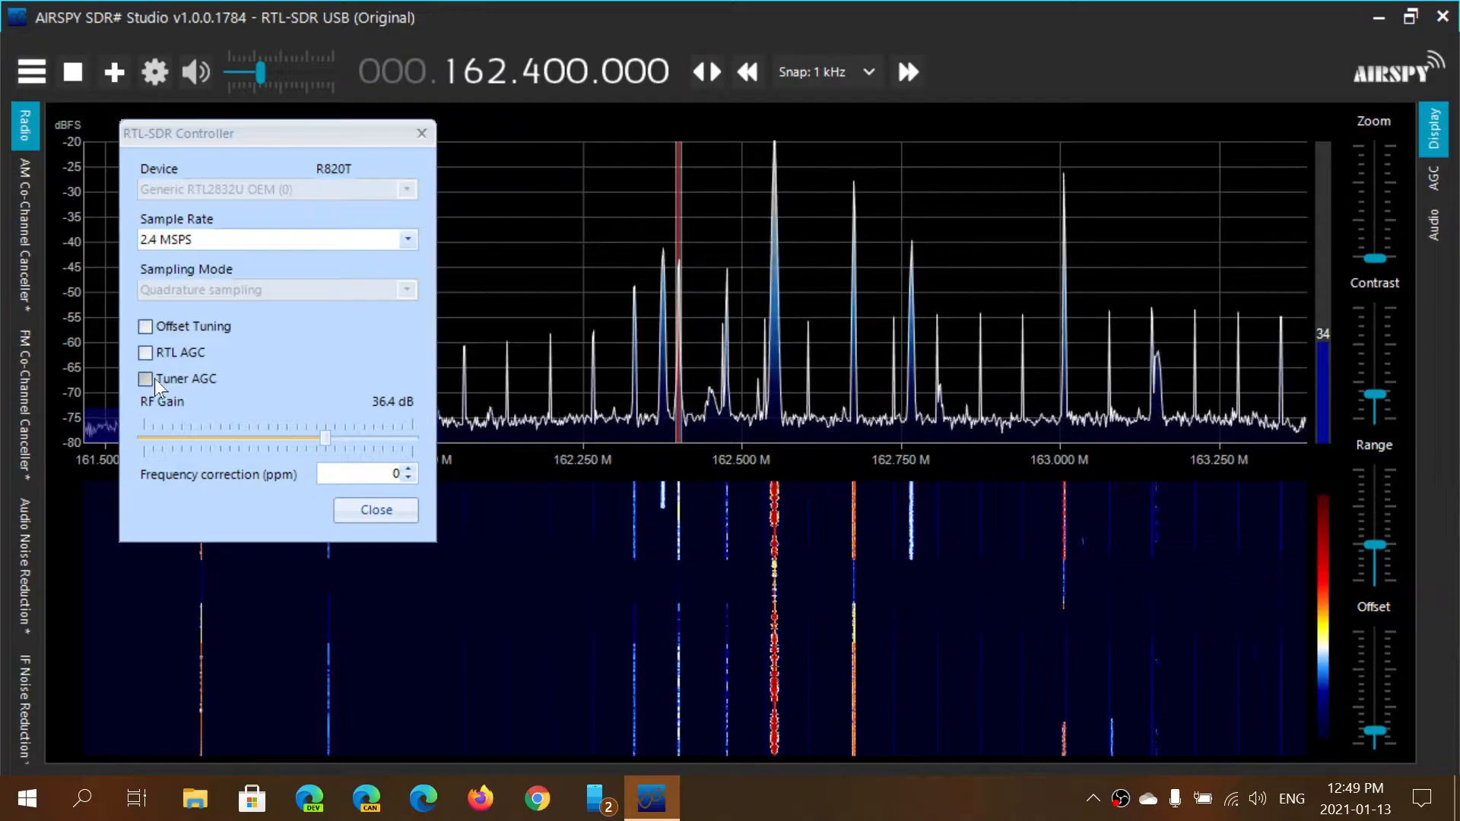
{"action": "left_click", "coordinate": [146, 352]}
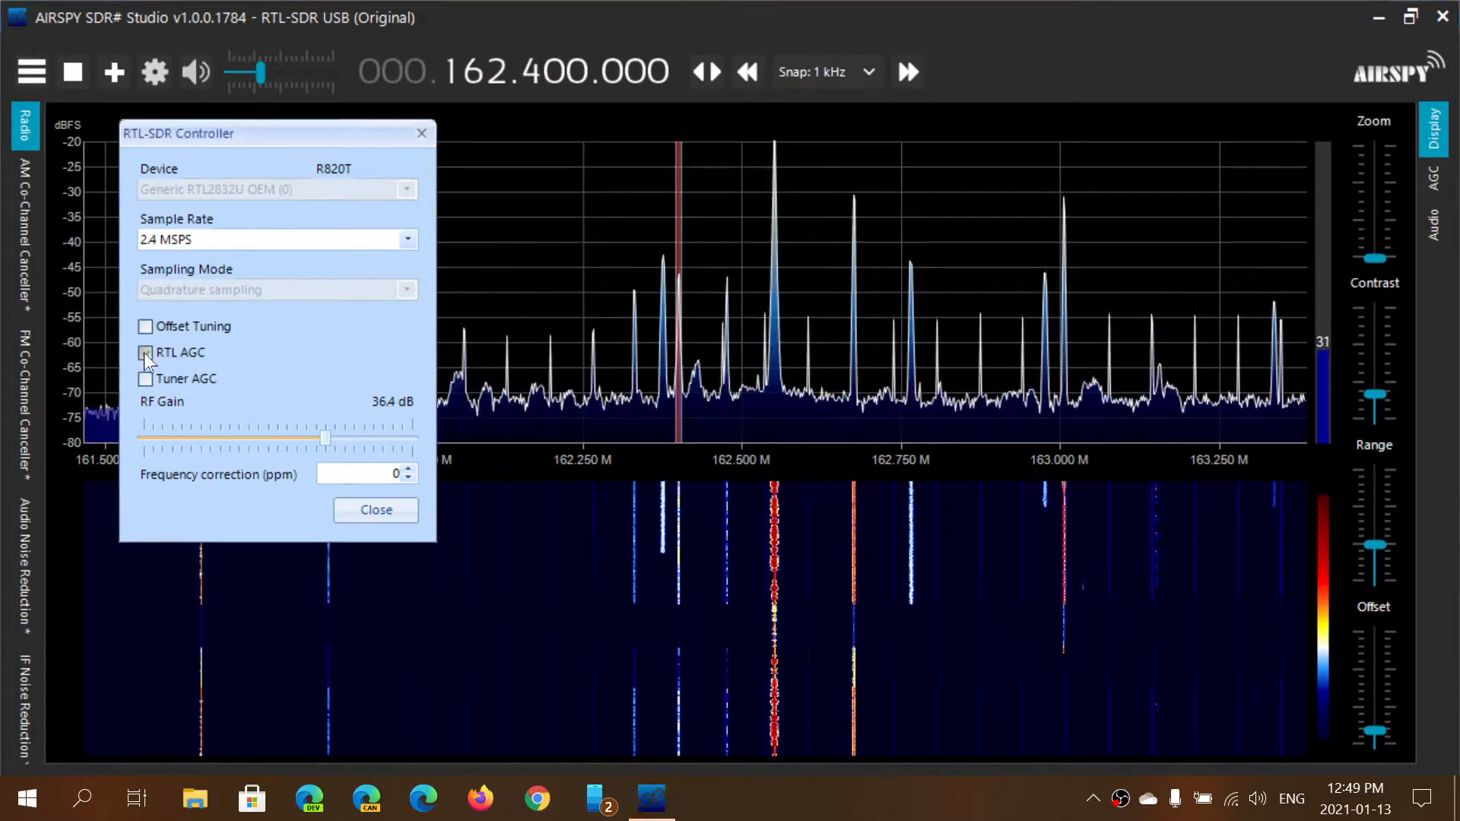
{"action": "left_click", "coordinate": [146, 351]}
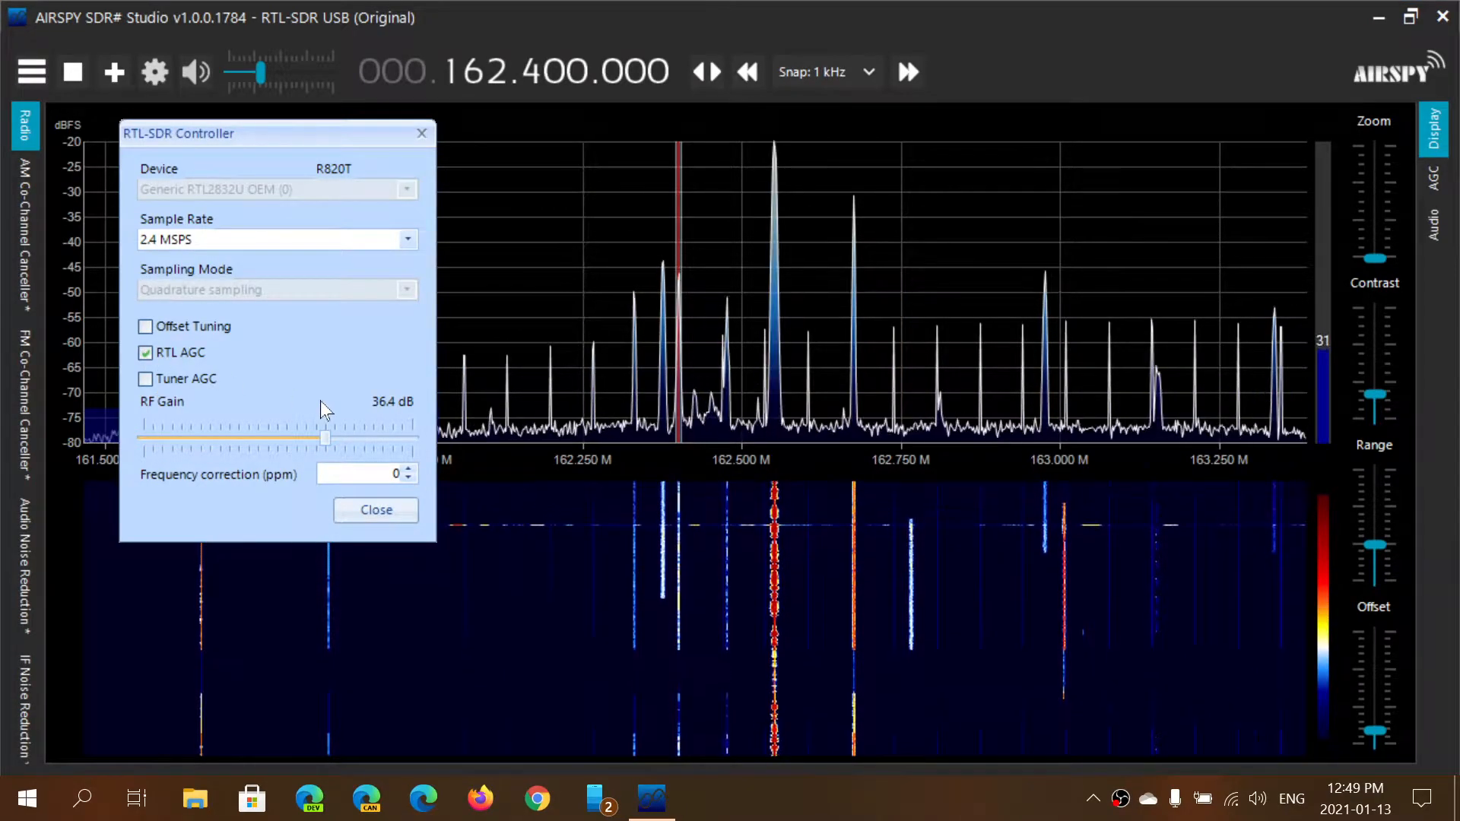
- Sweep the RF gain down to 12.5 dB and raise it to 42.1 dB
{"action": "left_click_drag", "start_coordinate": [325, 438], "coordinate": [288, 439]}
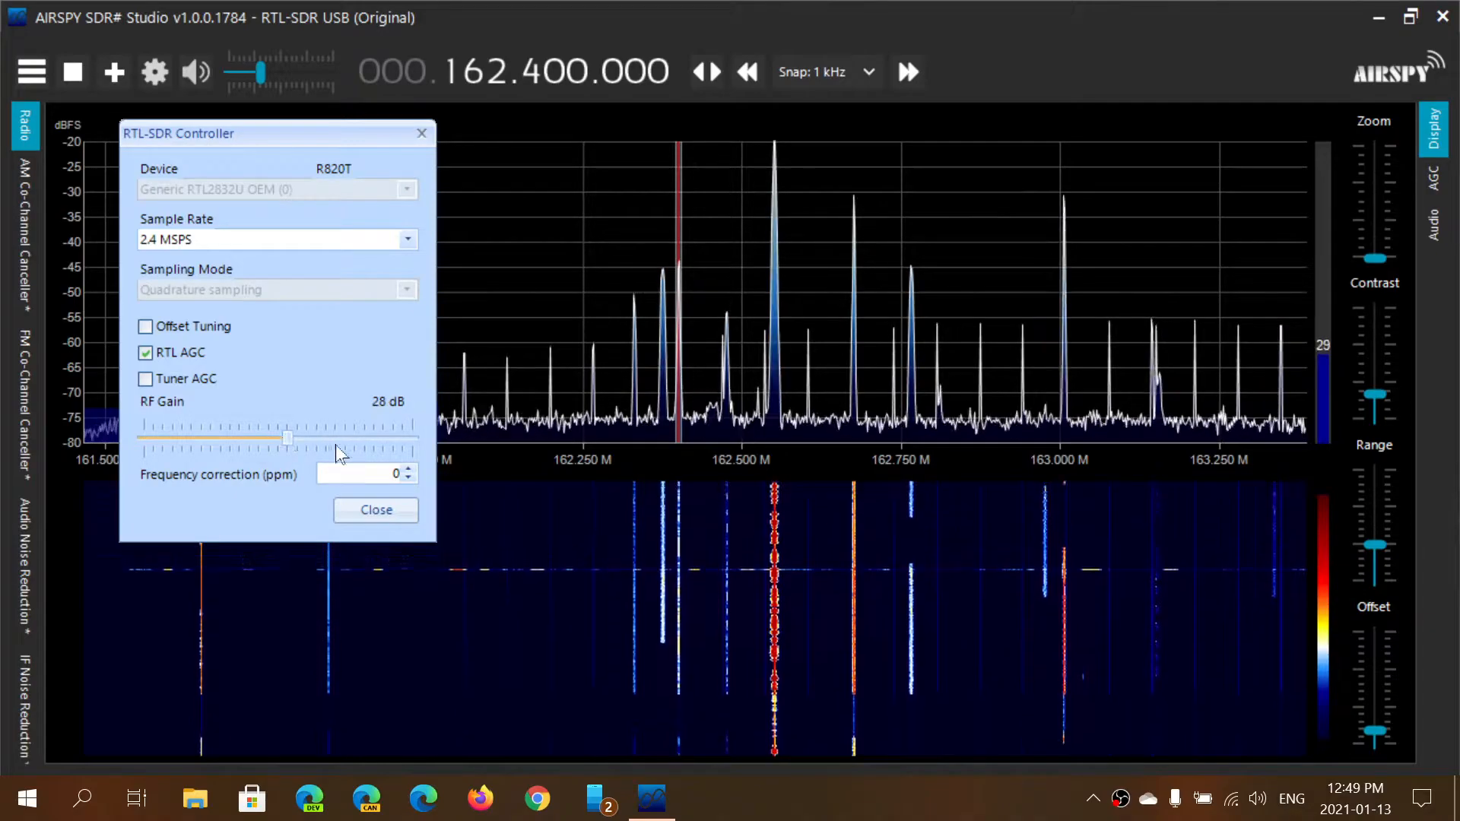
{"action": "left_click_drag", "start_coordinate": [287, 439], "coordinate": [258, 438]}
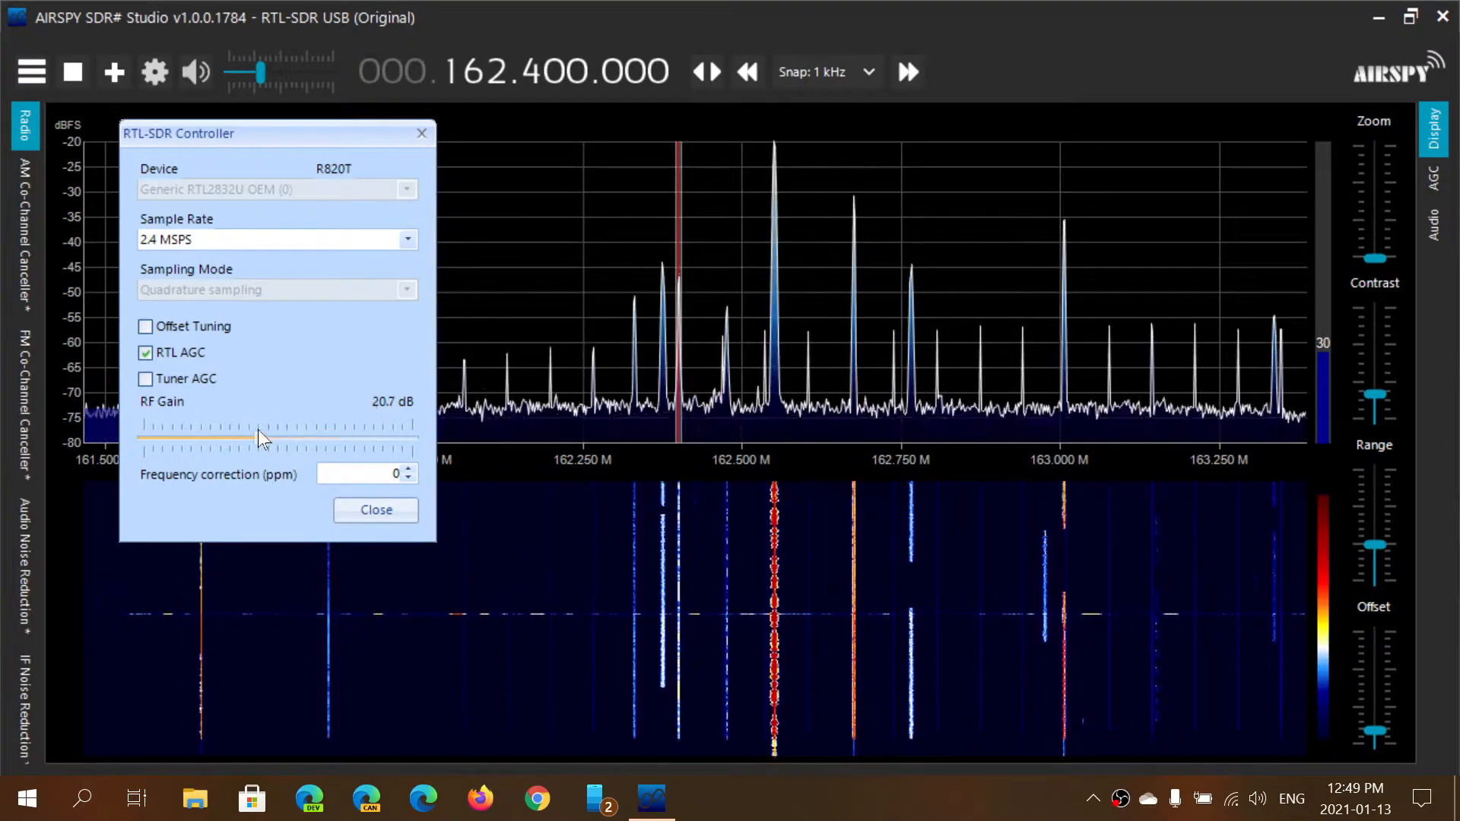
{"action": "left_click_drag", "start_coordinate": [260, 438], "coordinate": [209, 438]}
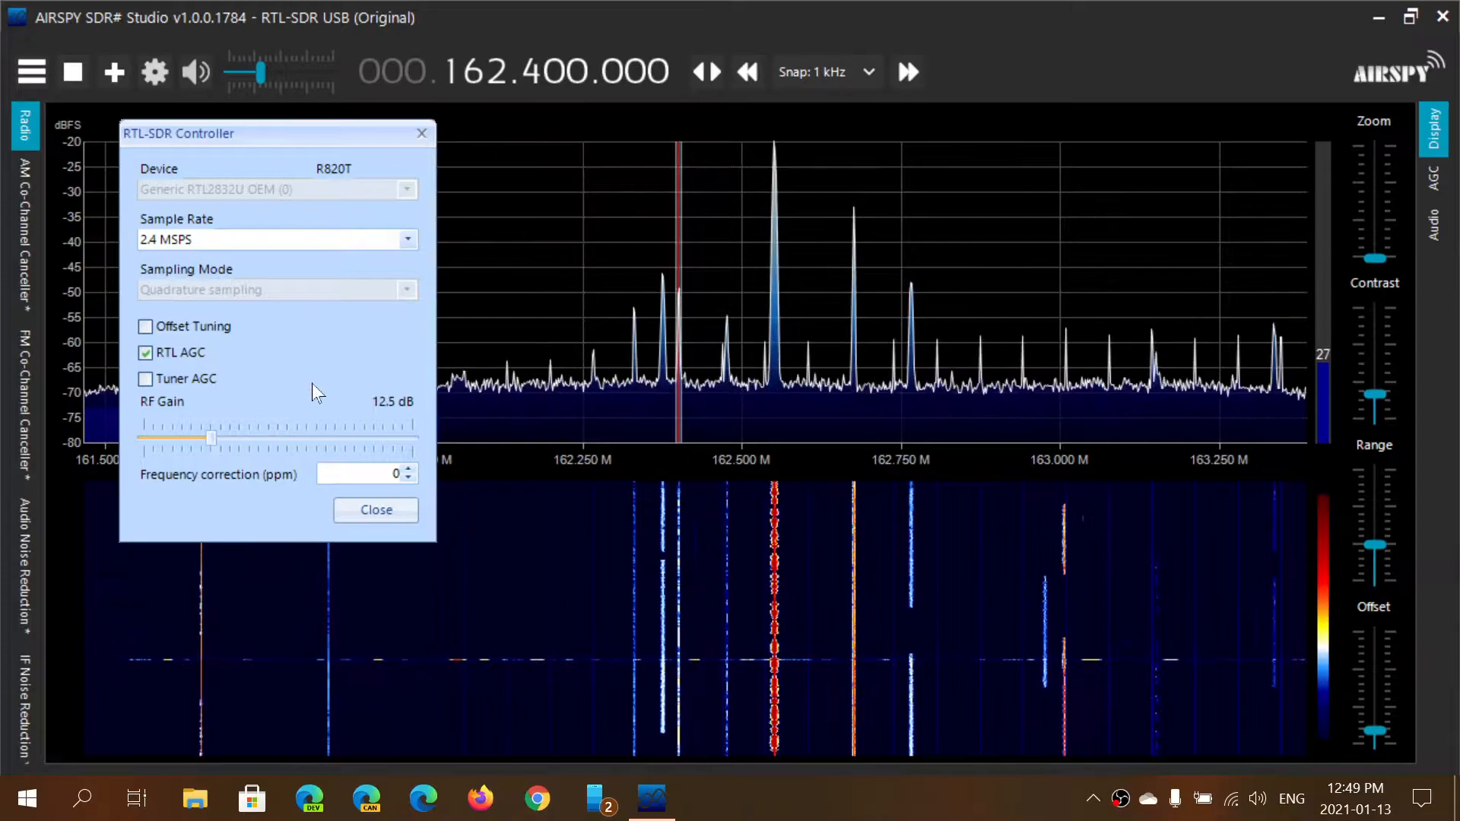
{"action": "left_click_drag", "start_coordinate": [210, 438], "coordinate": [363, 438]}
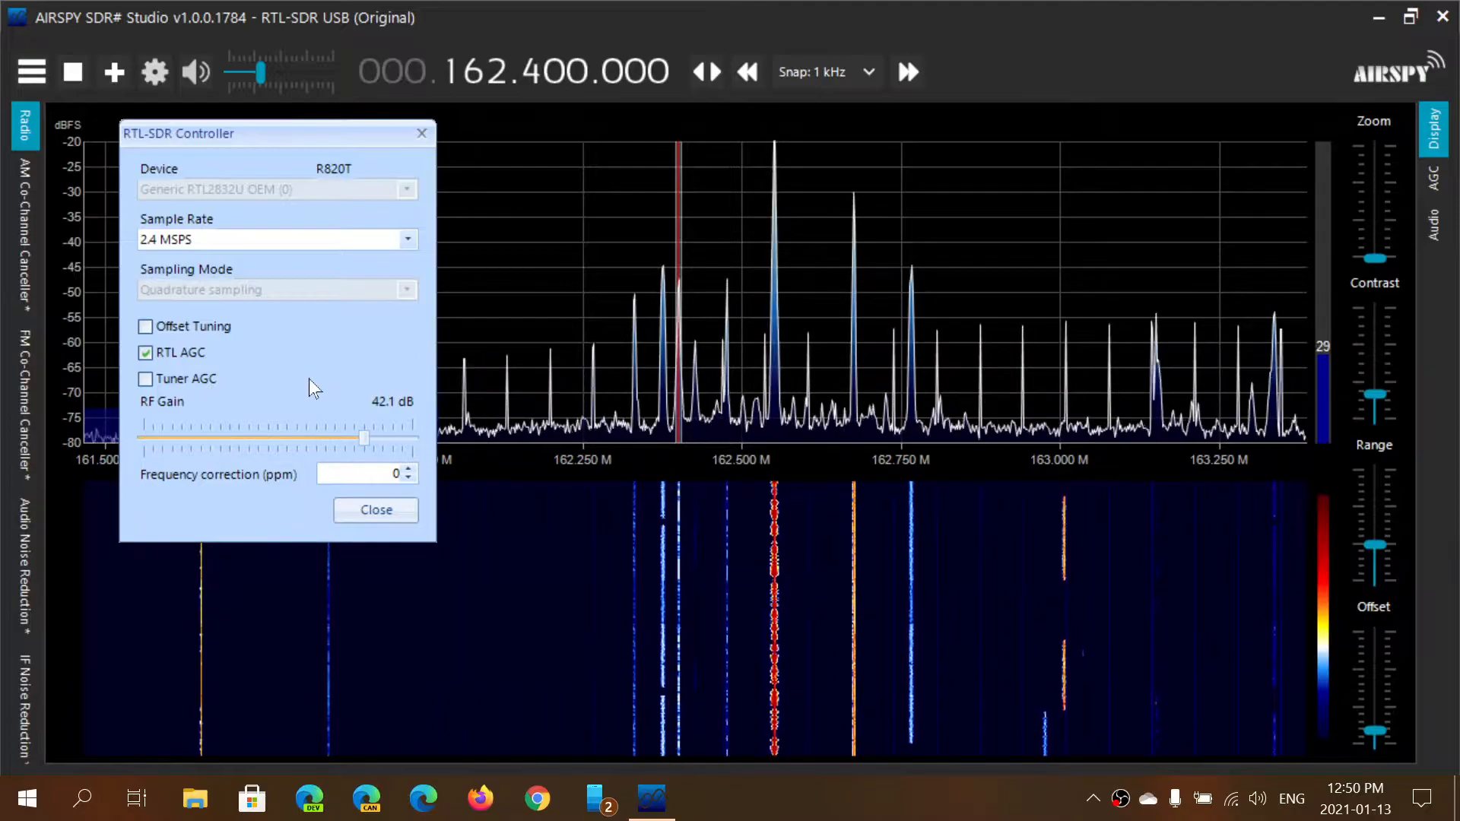
- Toggle the AGC checkboxes so RTL AGC ends up switched off
{"action": "left_click", "coordinate": [145, 351]}
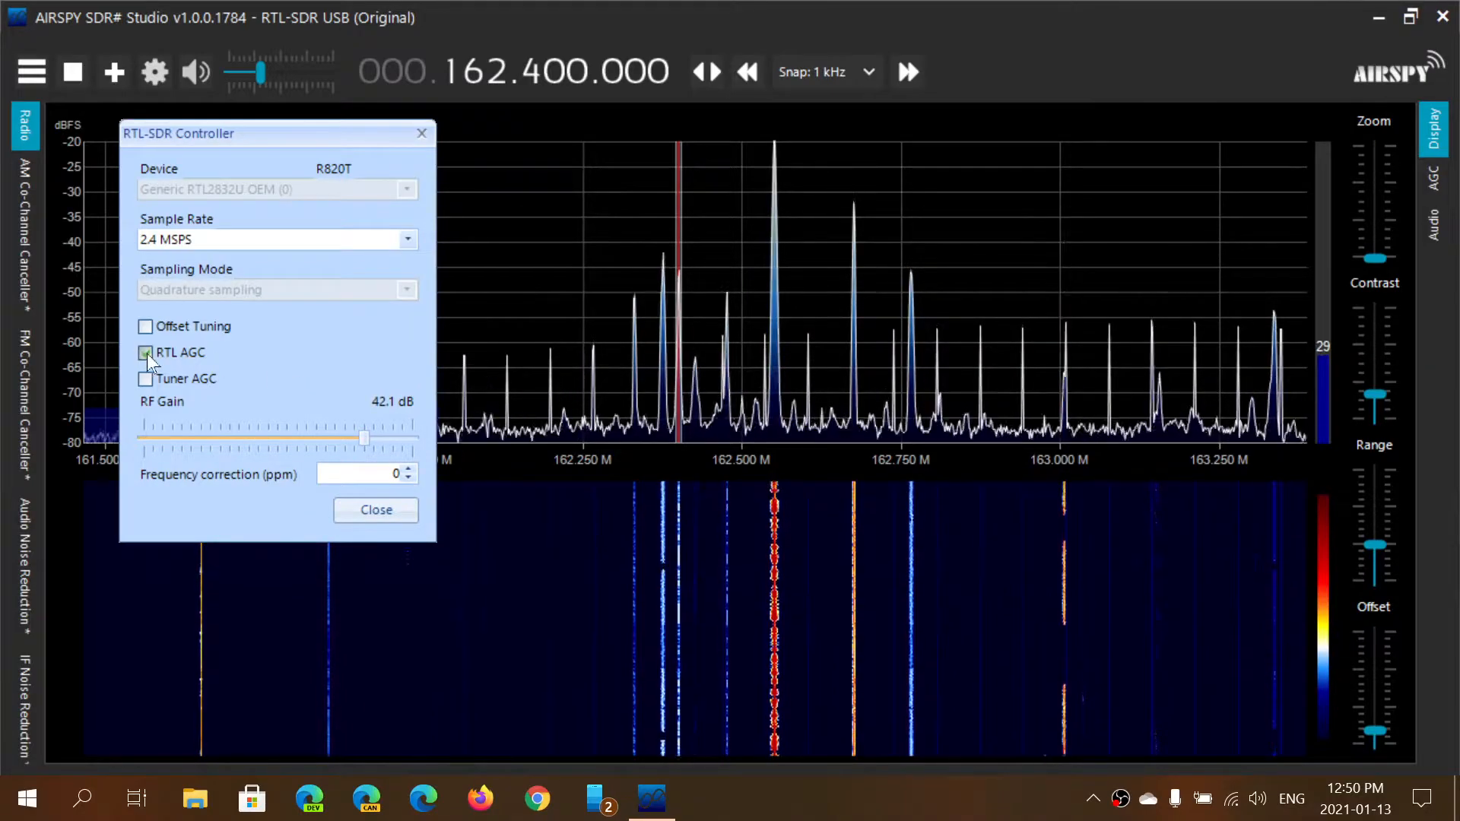
{"action": "left_click", "coordinate": [146, 351]}
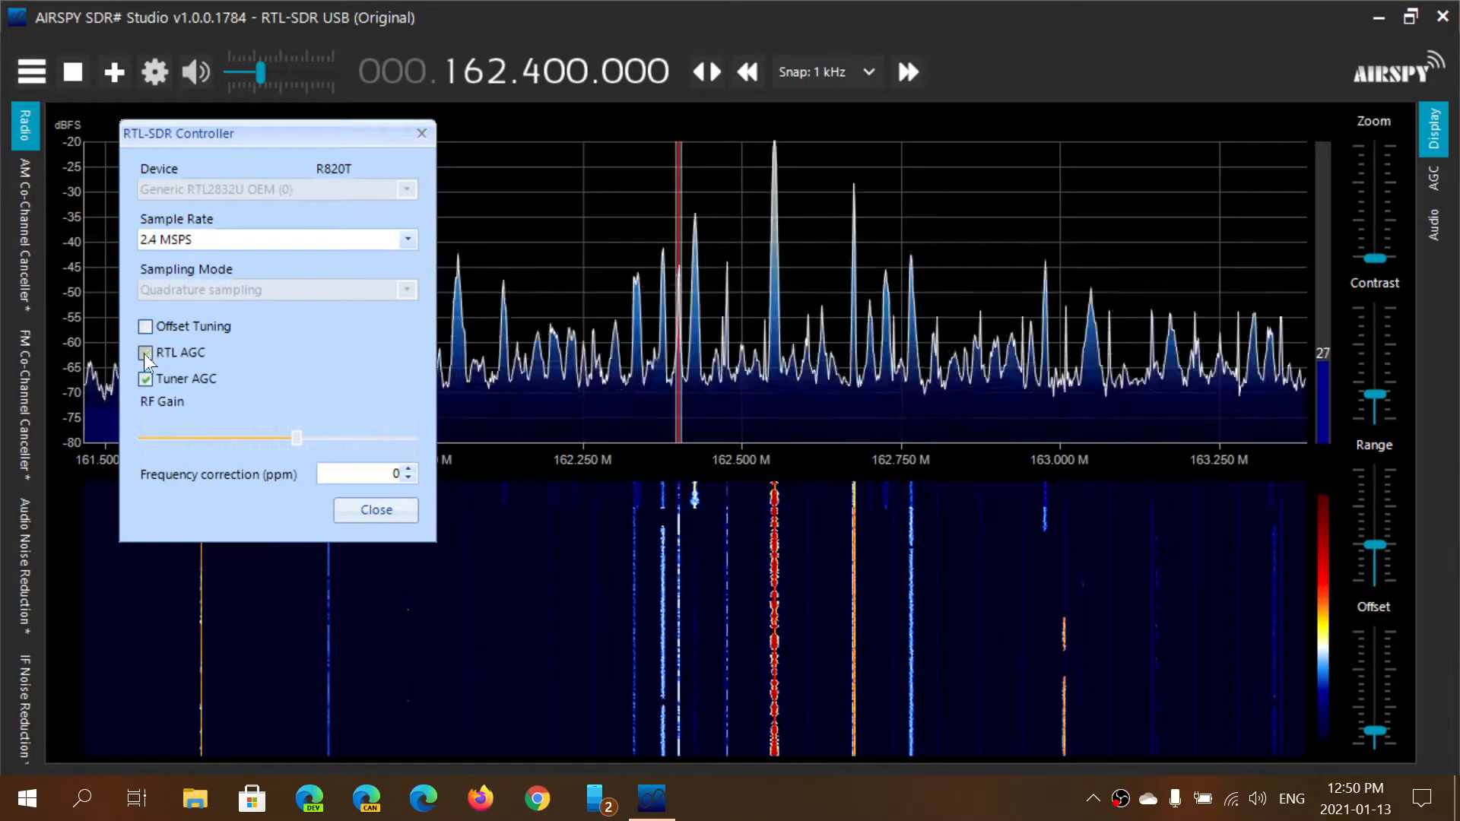
{"action": "left_click", "coordinate": [146, 352]}
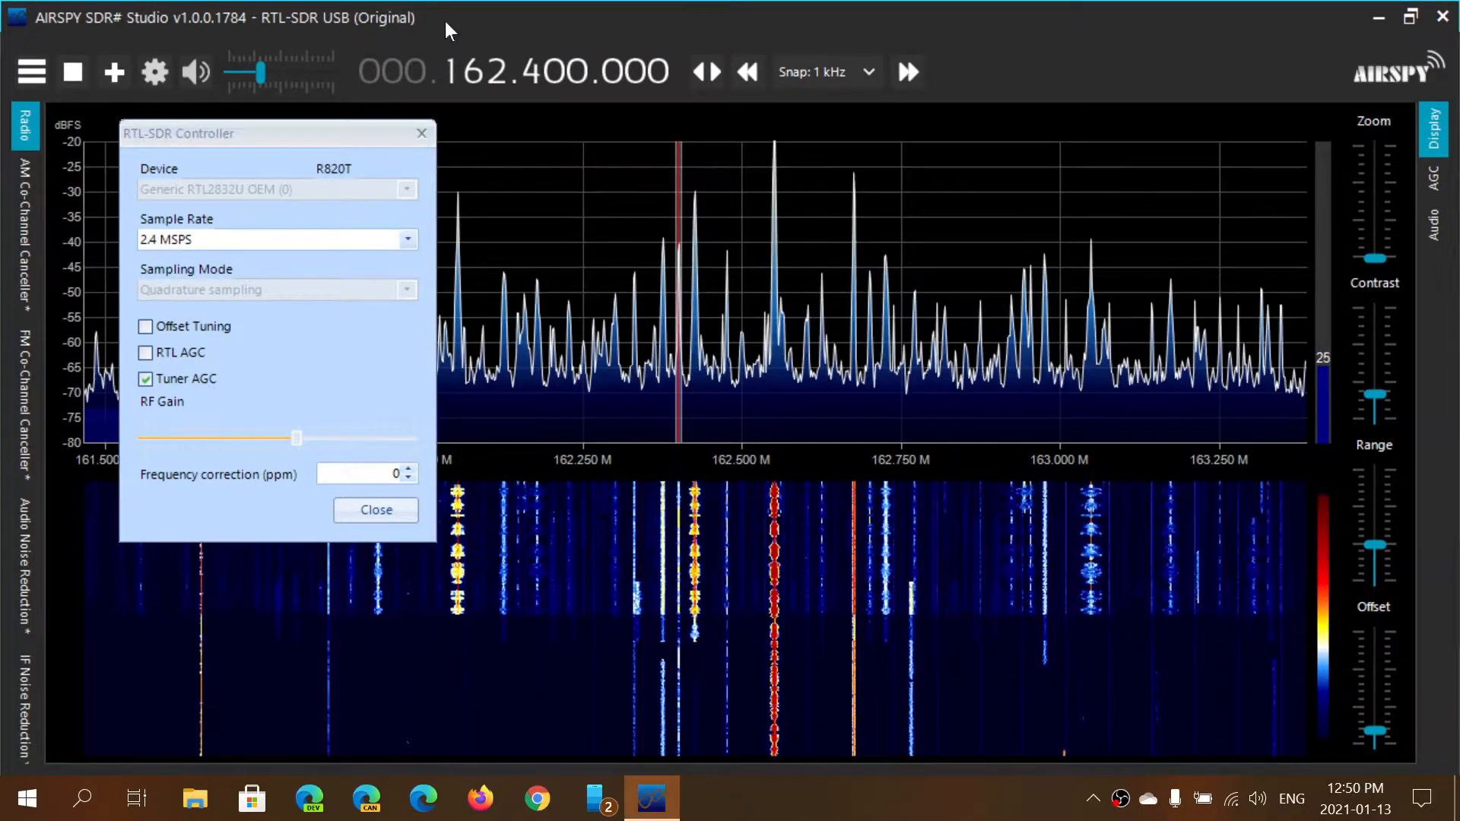
- Raise the audio volume and switch Tuner AGC off, leaving gain manual
{"action": "left_click_drag", "start_coordinate": [250, 72], "coordinate": [272, 72]}
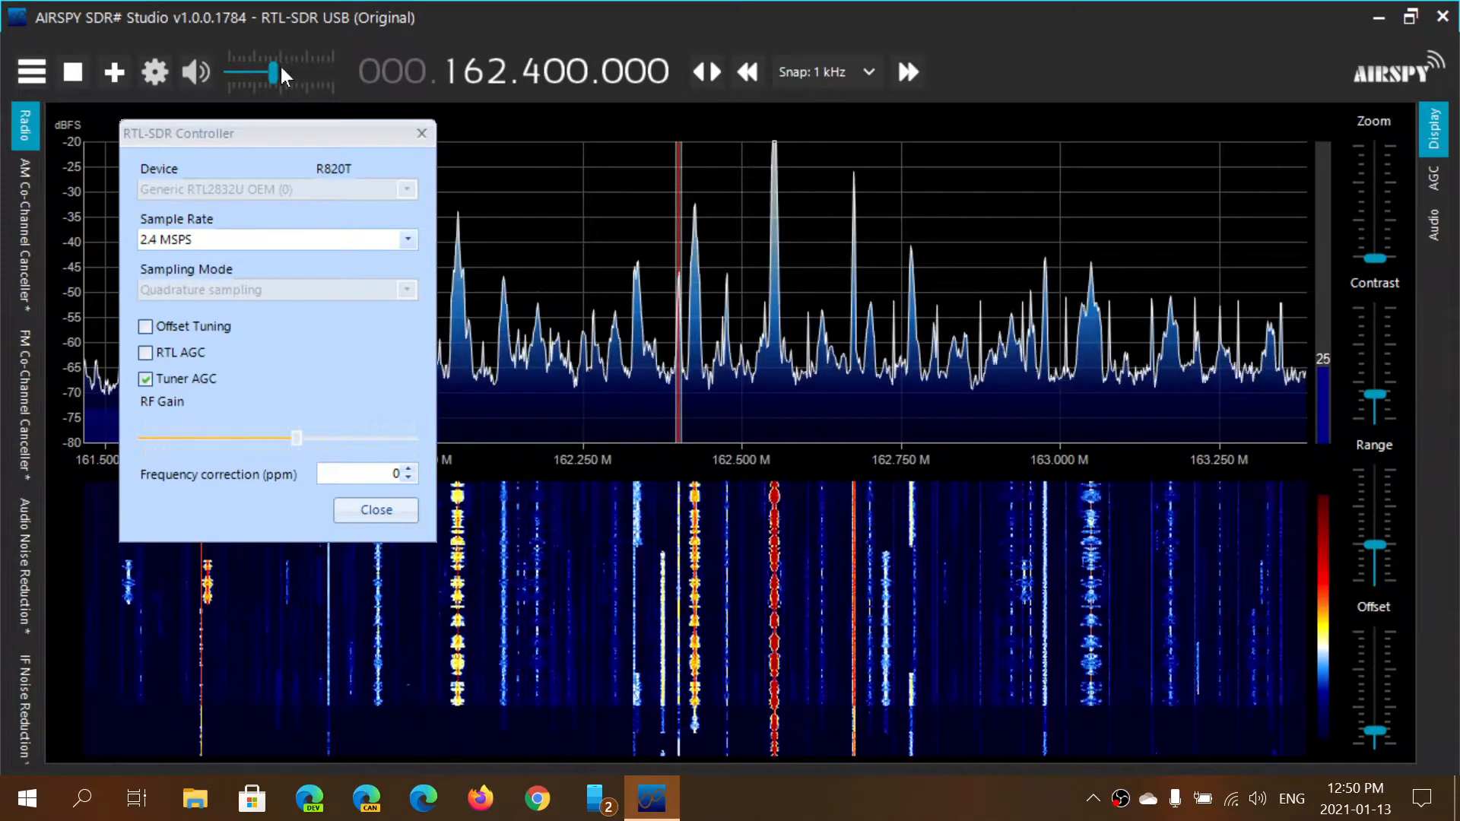
{"action": "left_click_drag", "start_coordinate": [271, 73], "coordinate": [251, 73]}
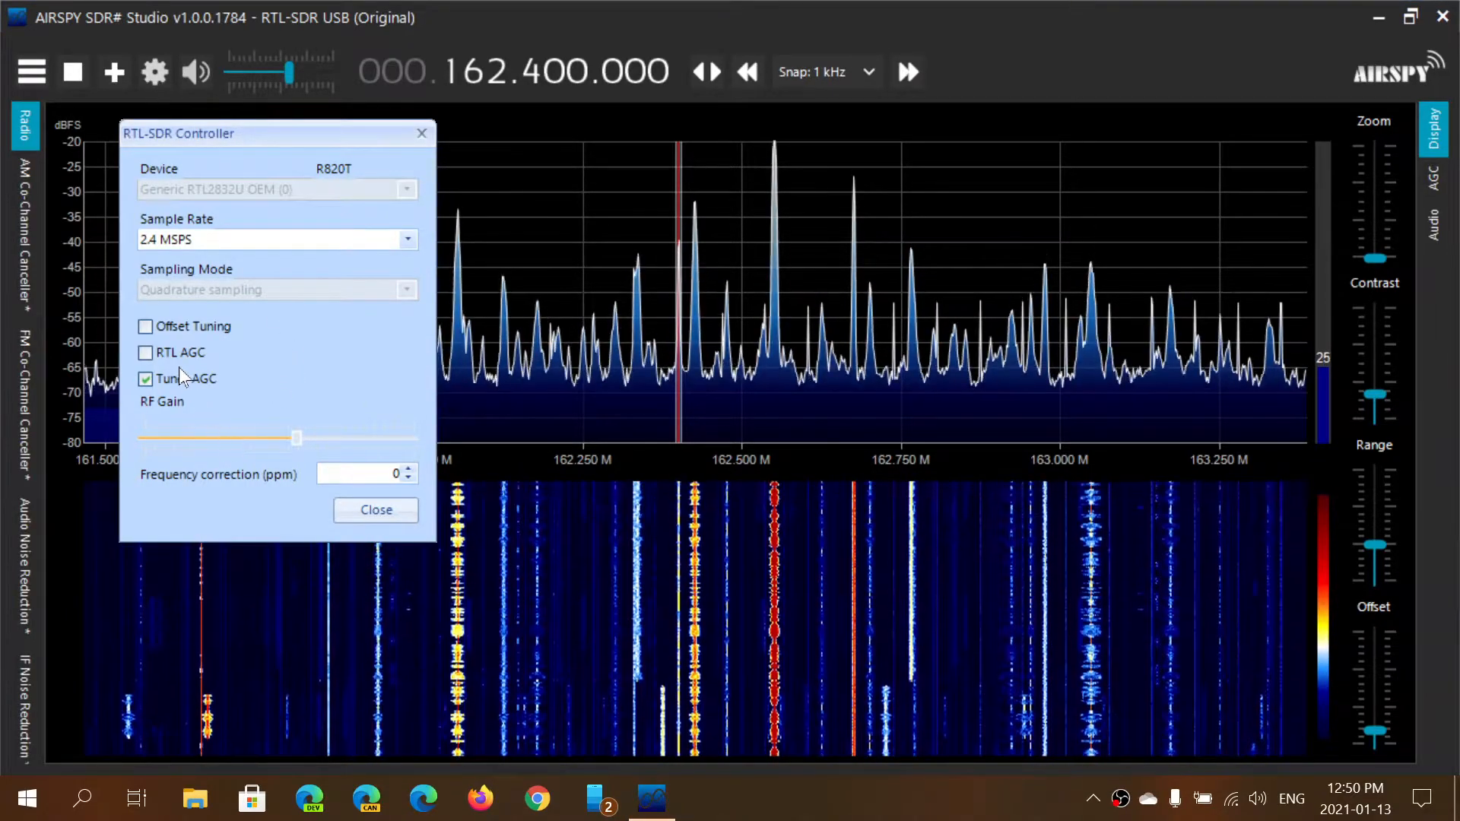
{"action": "left_click", "coordinate": [146, 378]}
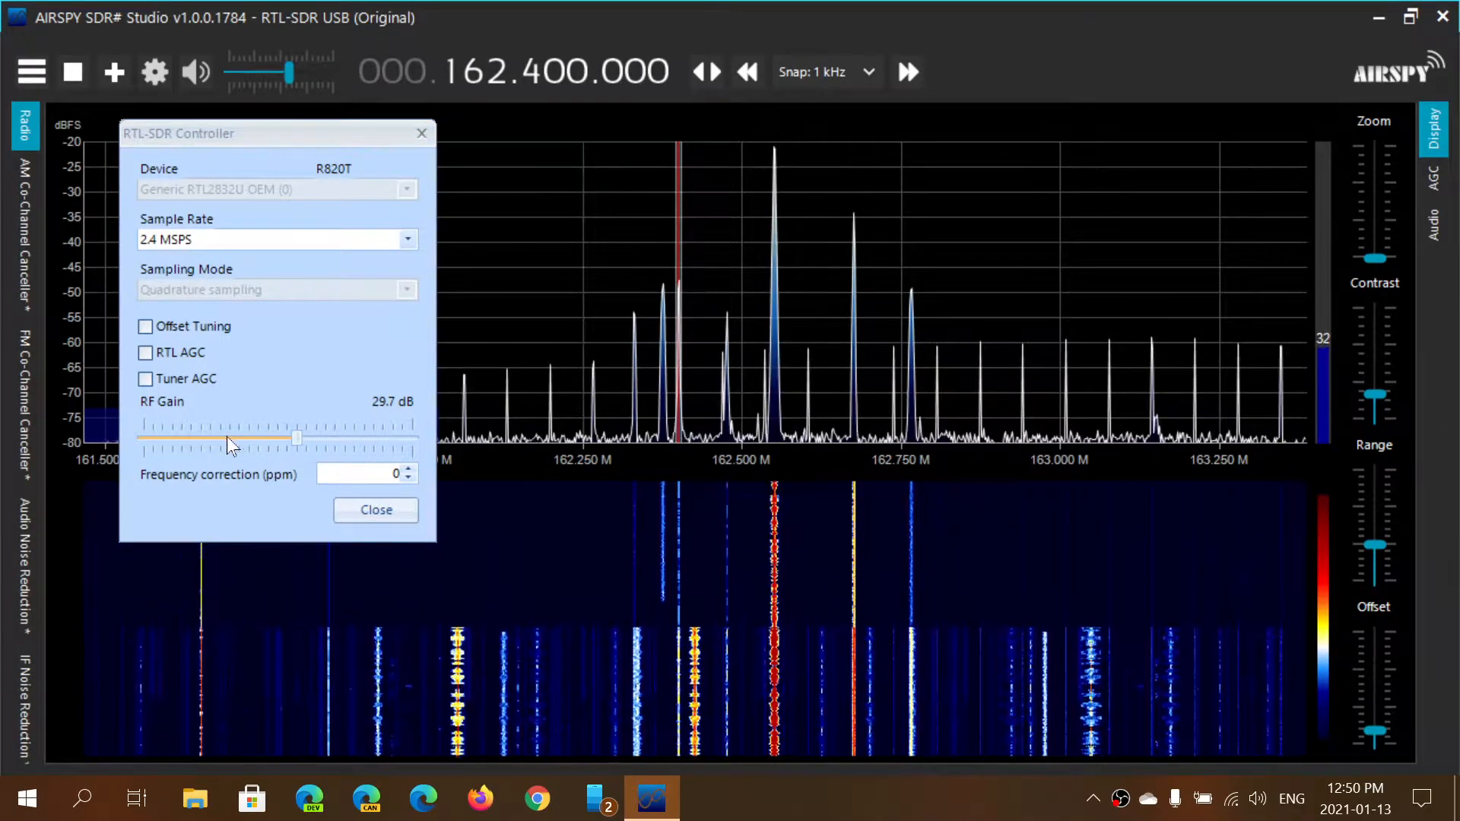
- Sweep the manual RF gain between 15.7 and 49.6 dB and settle at 37.2 dB
{"action": "left_click_drag", "start_coordinate": [297, 438], "coordinate": [230, 438]}
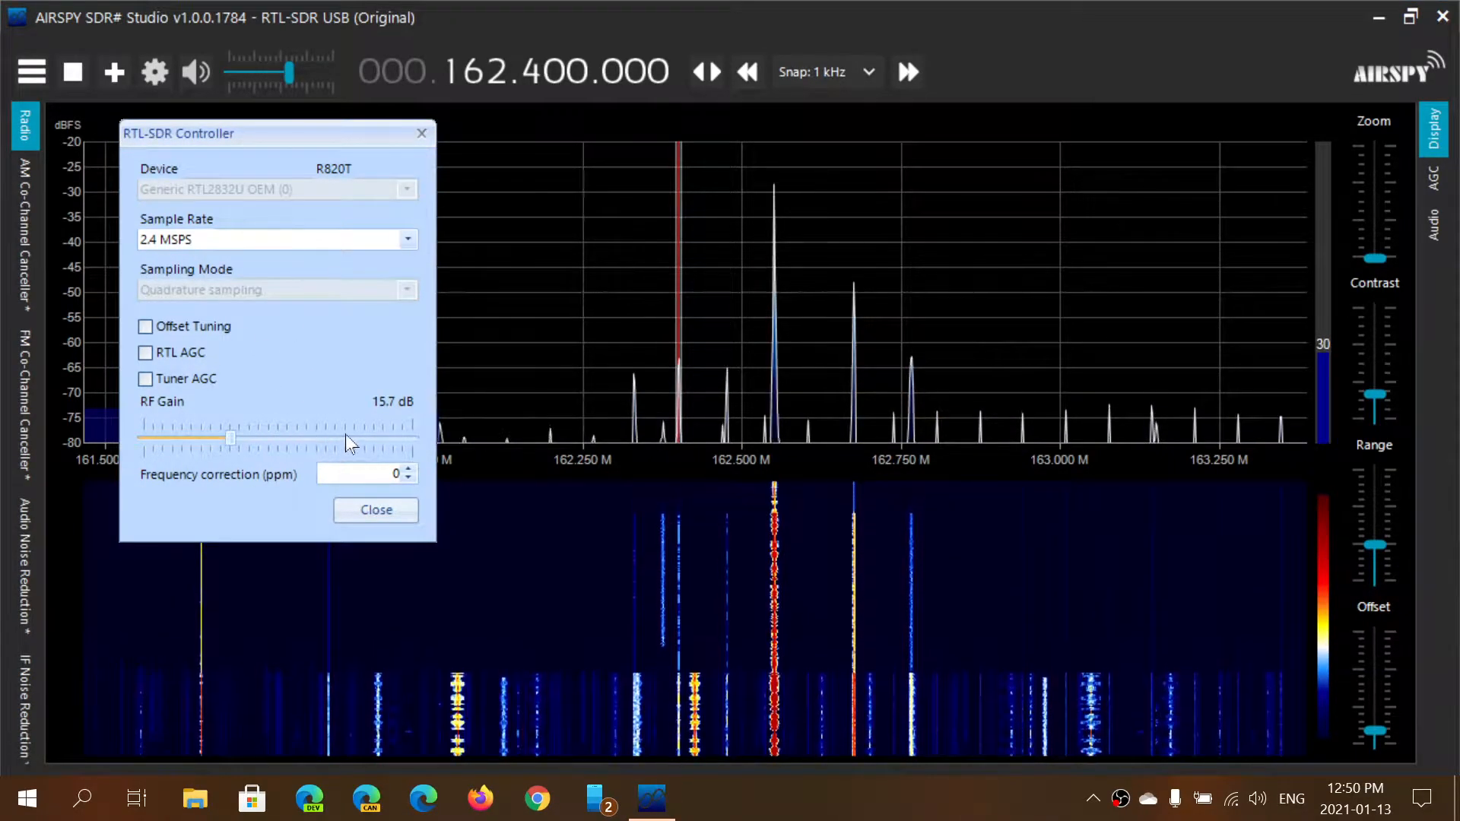
{"action": "left_click_drag", "start_coordinate": [232, 438], "coordinate": [345, 438]}
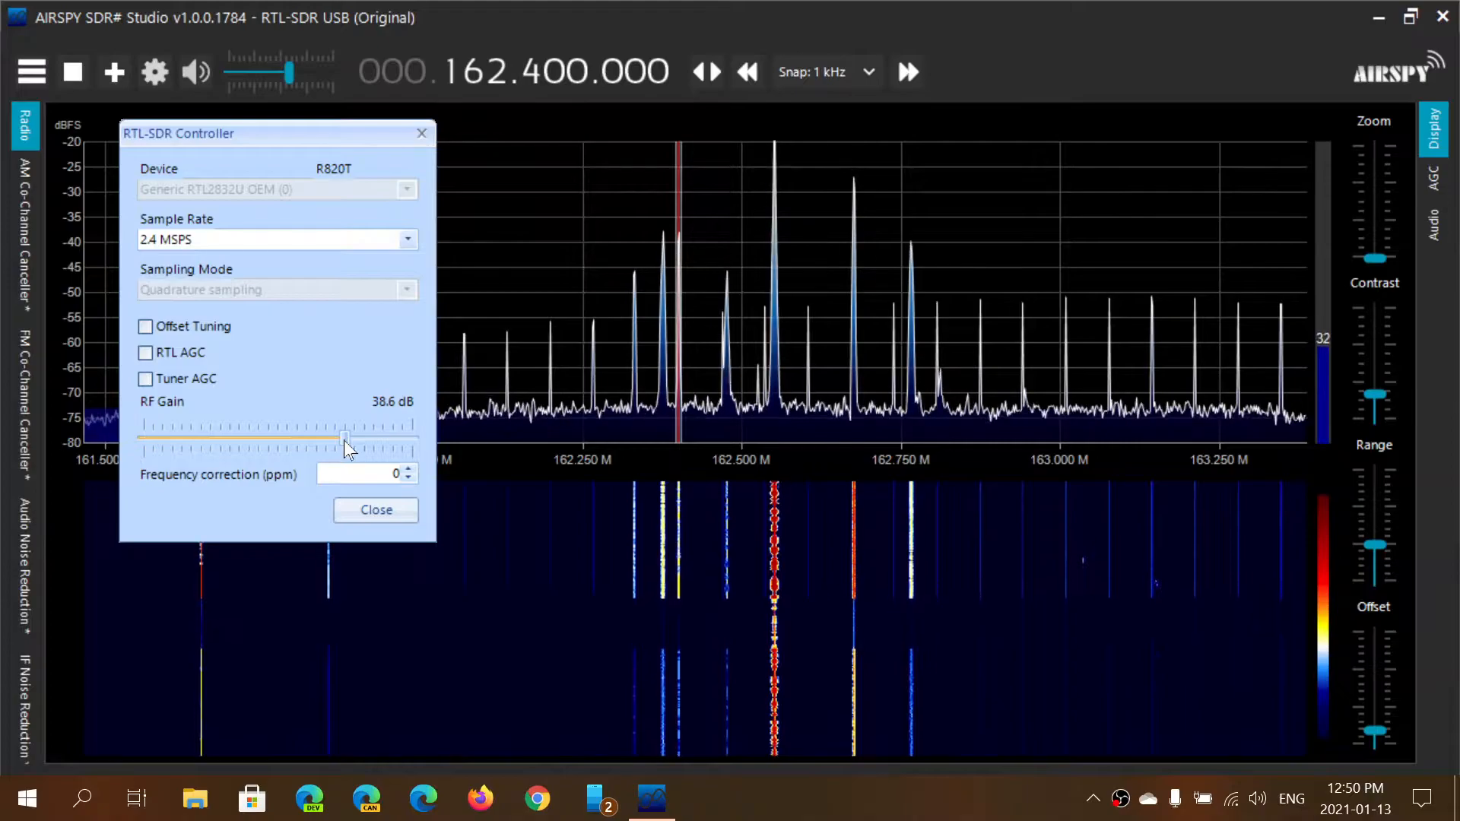
{"action": "left_click_drag", "start_coordinate": [345, 443], "coordinate": [413, 443]}
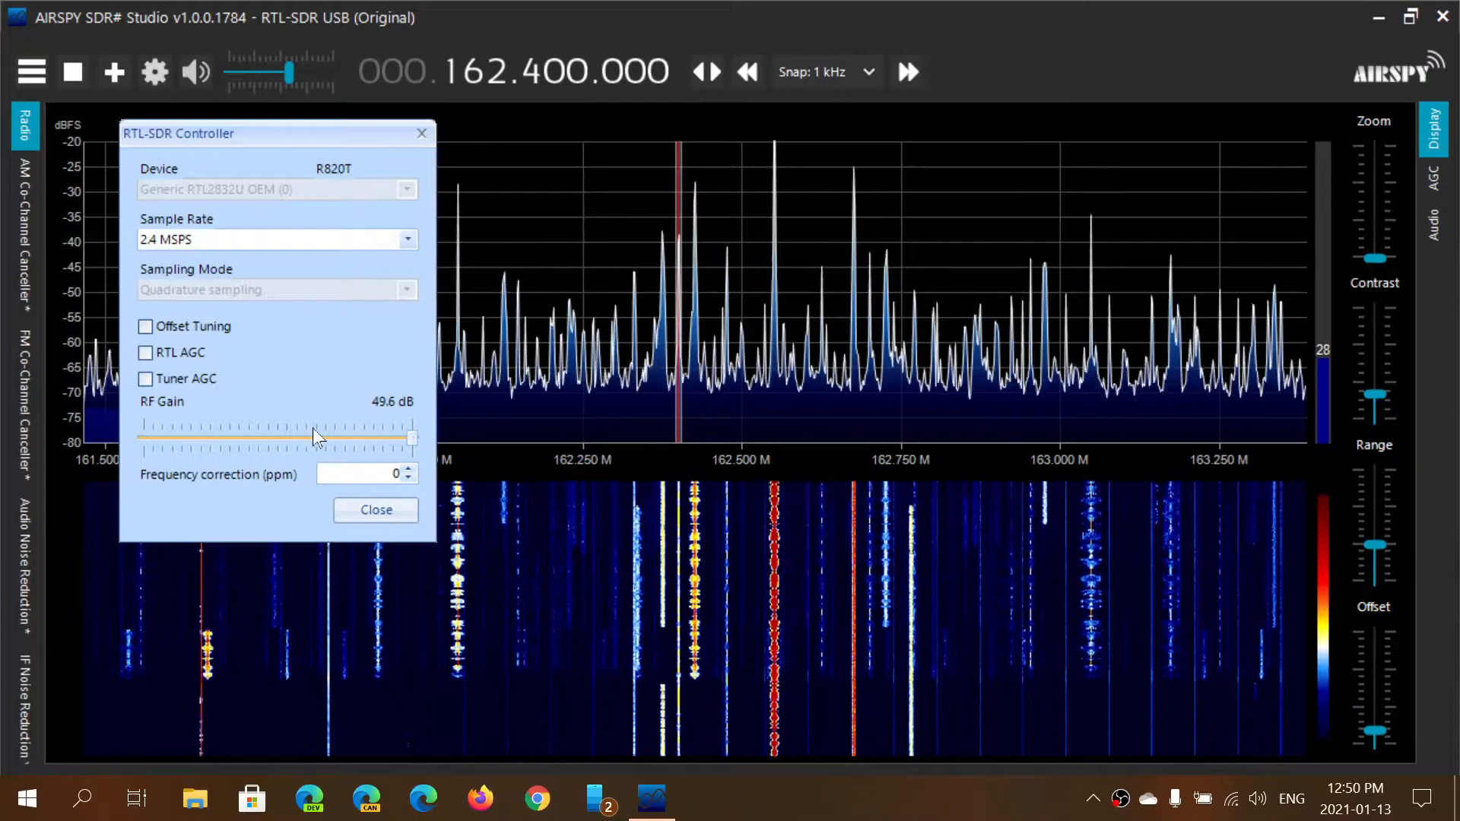
{"action": "left_click_drag", "start_coordinate": [409, 436], "coordinate": [305, 437]}
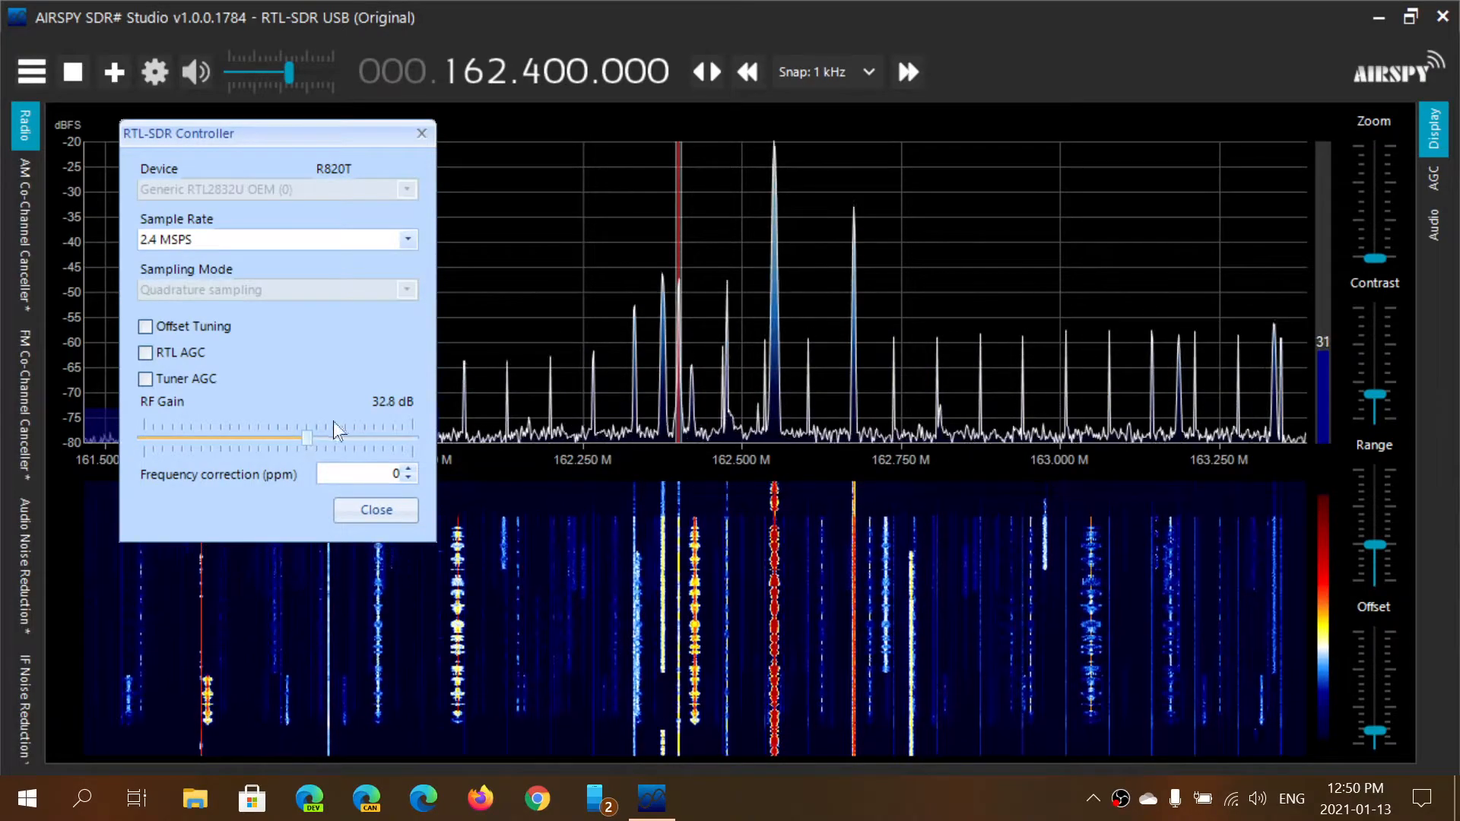
{"action": "left_click_drag", "start_coordinate": [307, 438], "coordinate": [335, 438]}
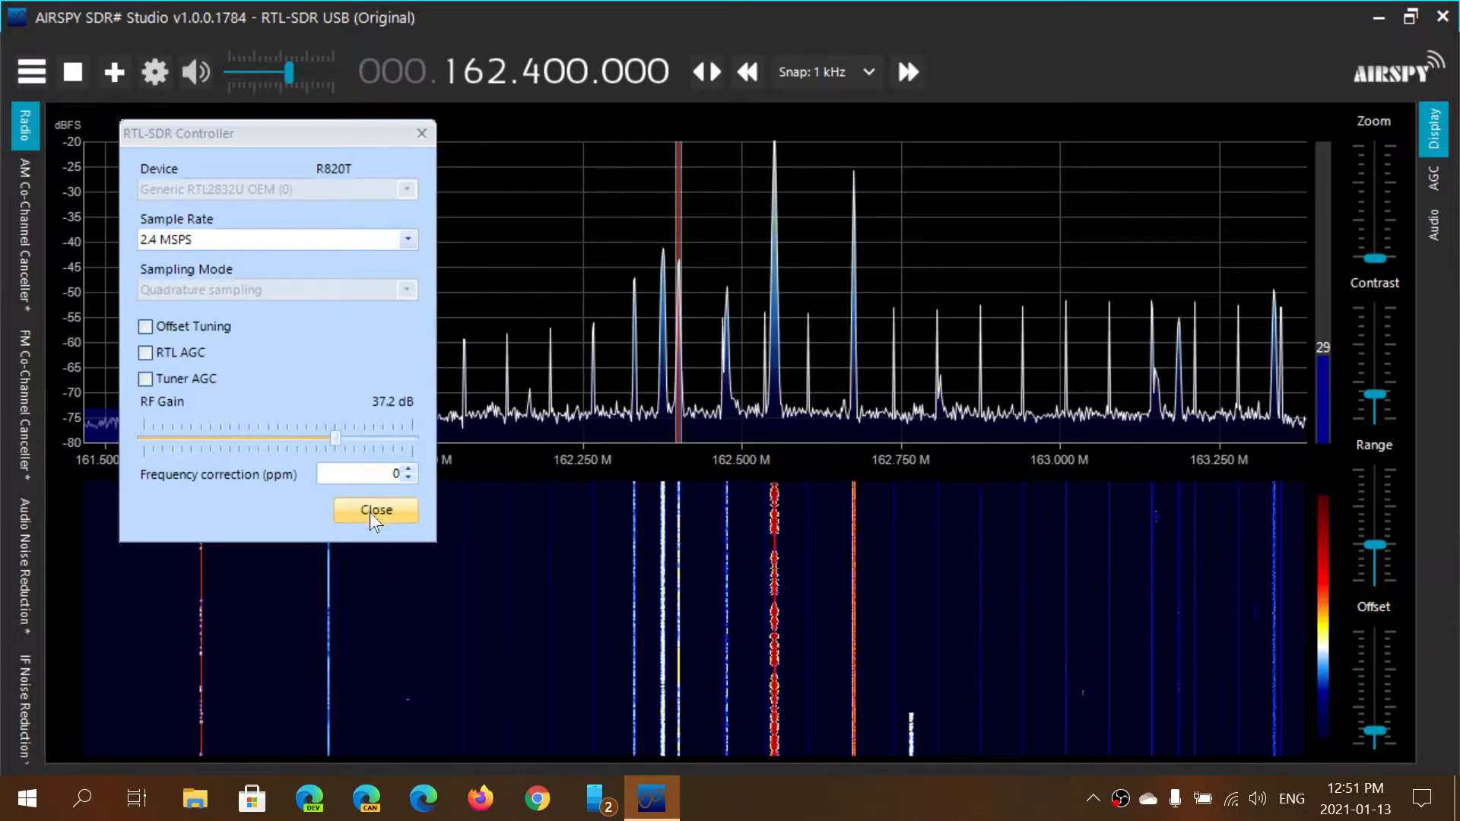
{"action": "left_click", "coordinate": [376, 512]}
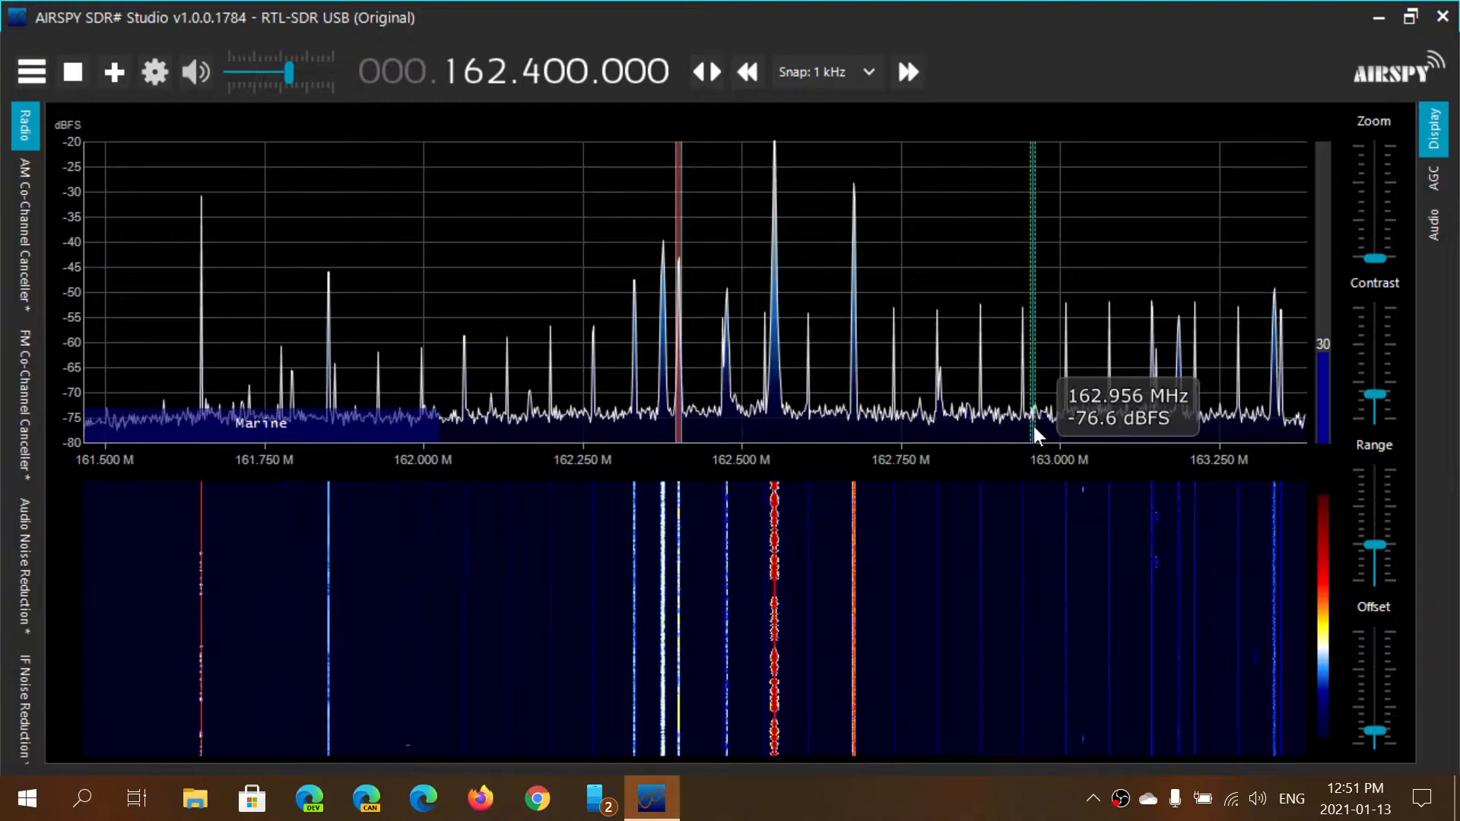
{"action": "mouse_move", "coordinate": [978, 387]}
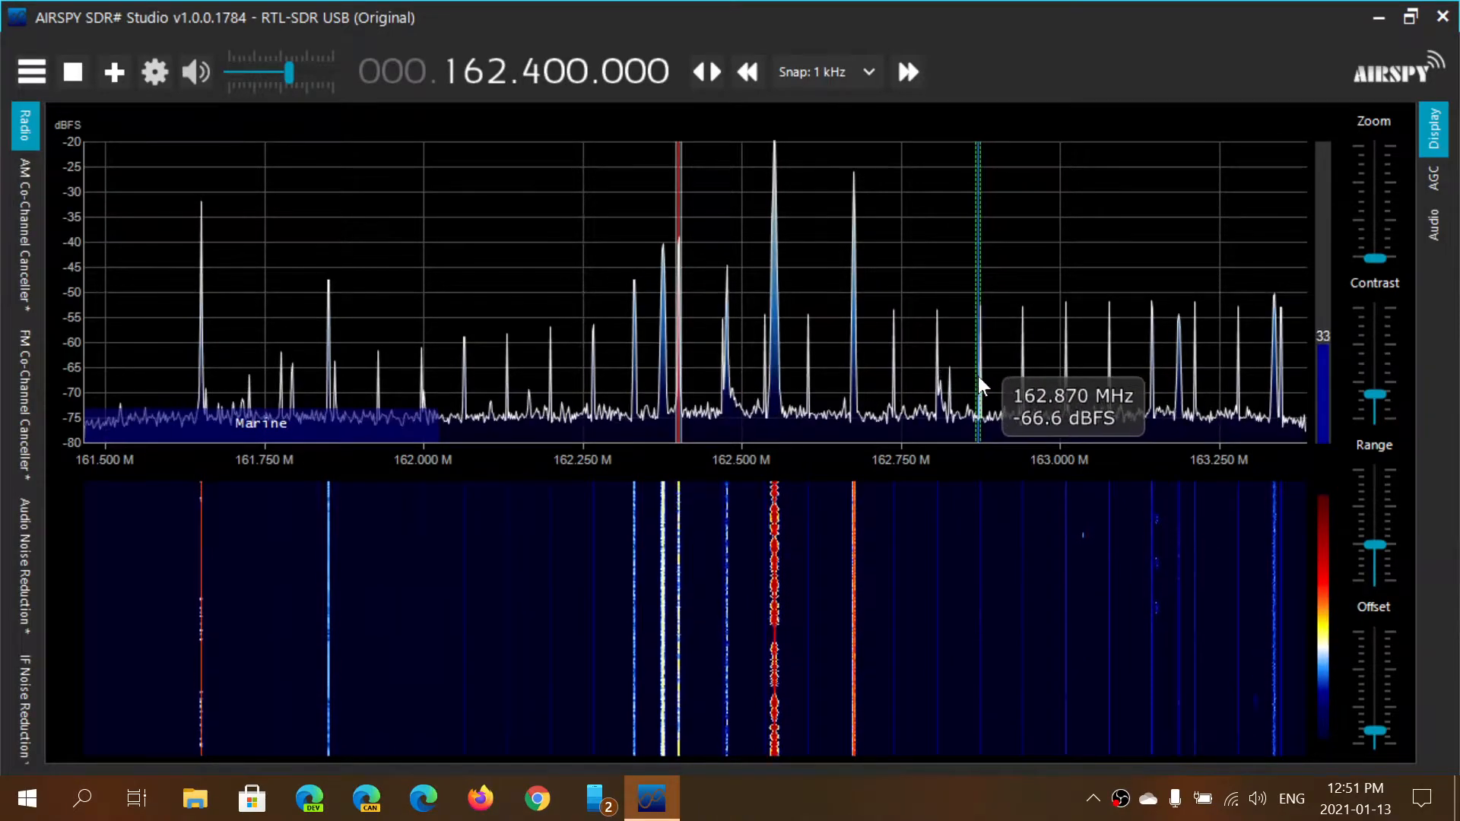
{"action": "left_click", "coordinate": [978, 280]}
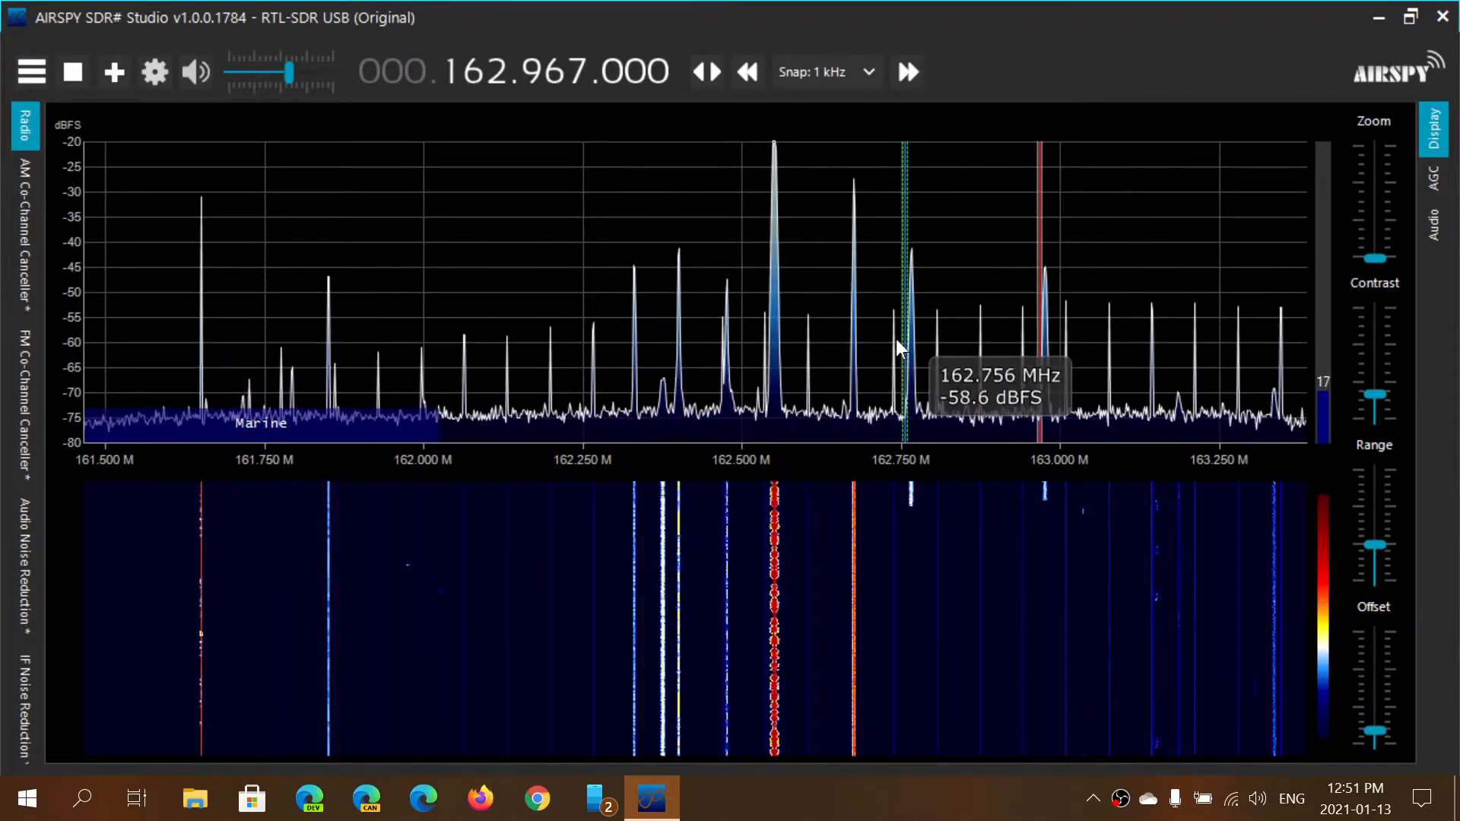
{"action": "mouse_move", "coordinate": [420, 382]}
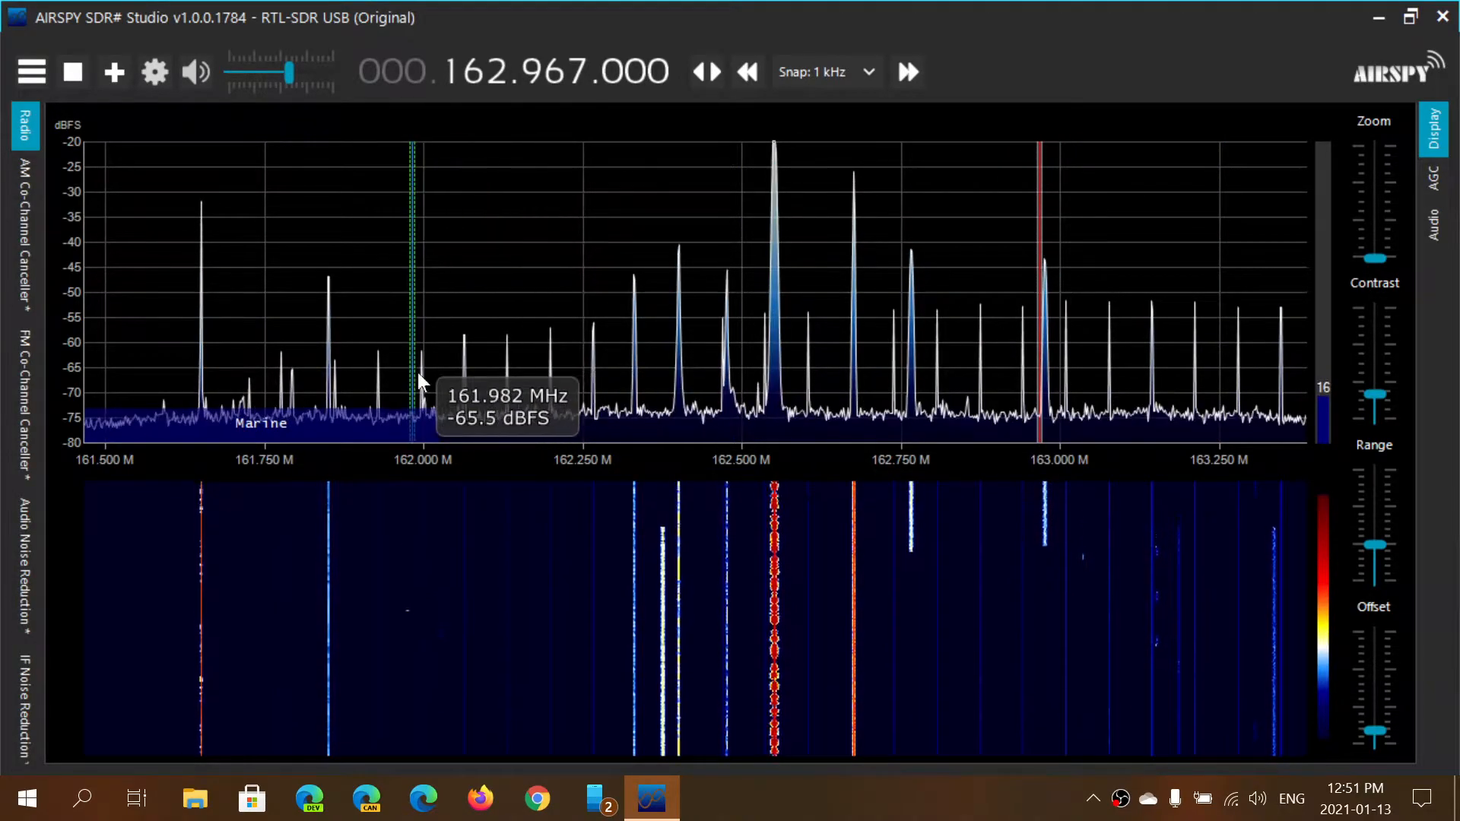
{"action": "mouse_move", "coordinate": [693, 470]}
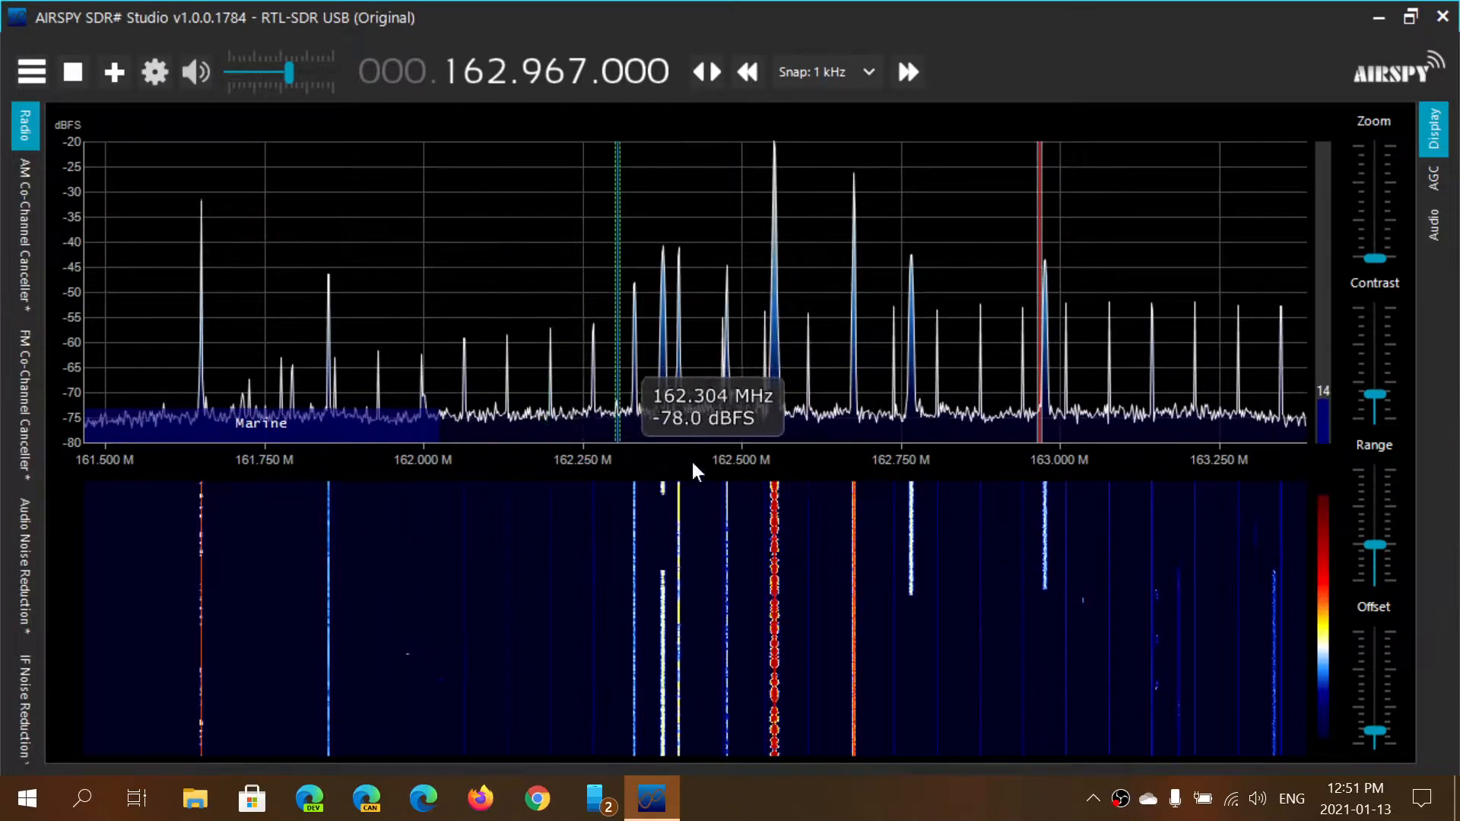
{"action": "mouse_move", "coordinate": [870, 549]}
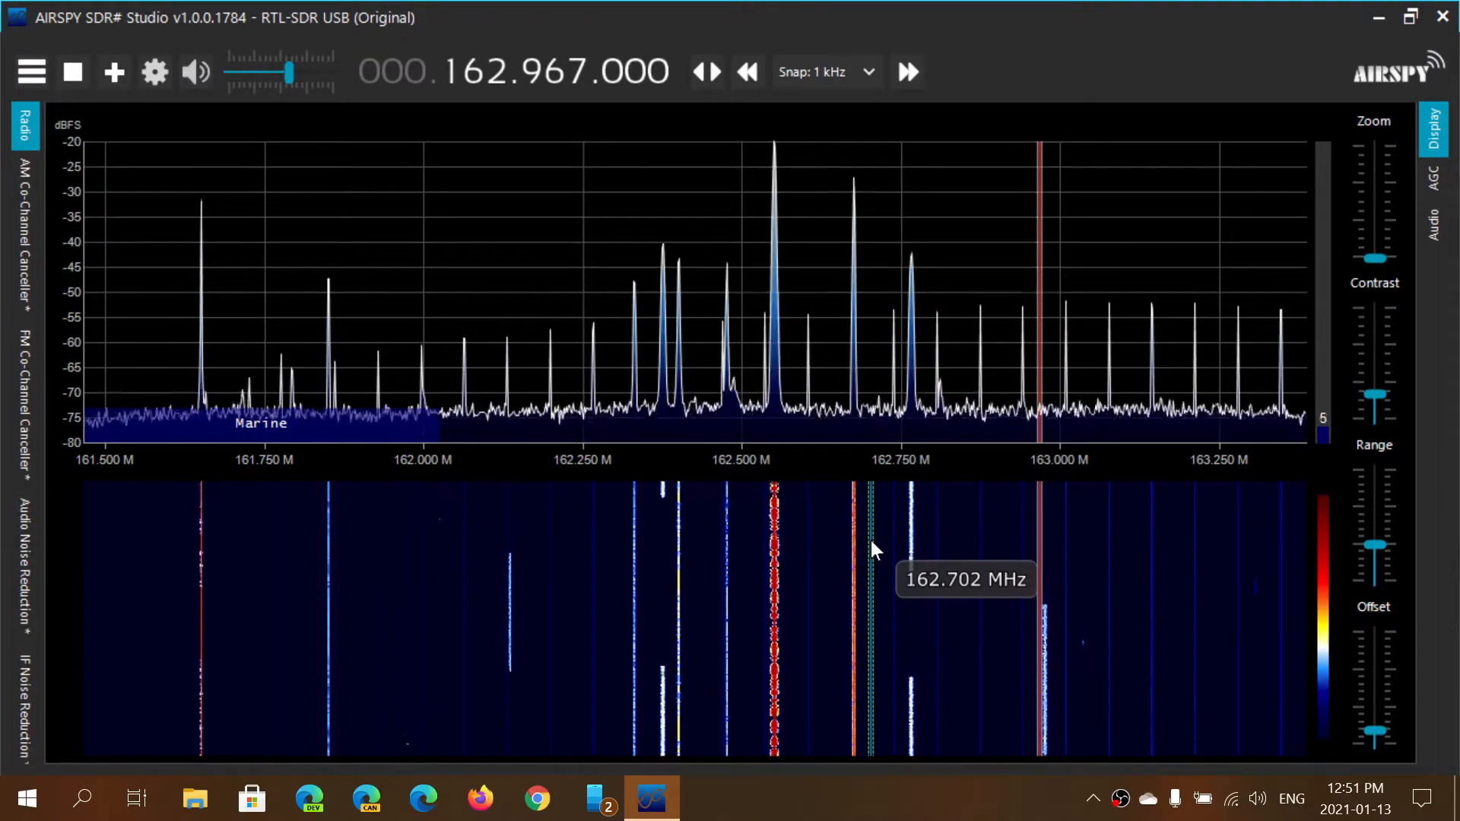
{"action": "mouse_move", "coordinate": [88, 206]}
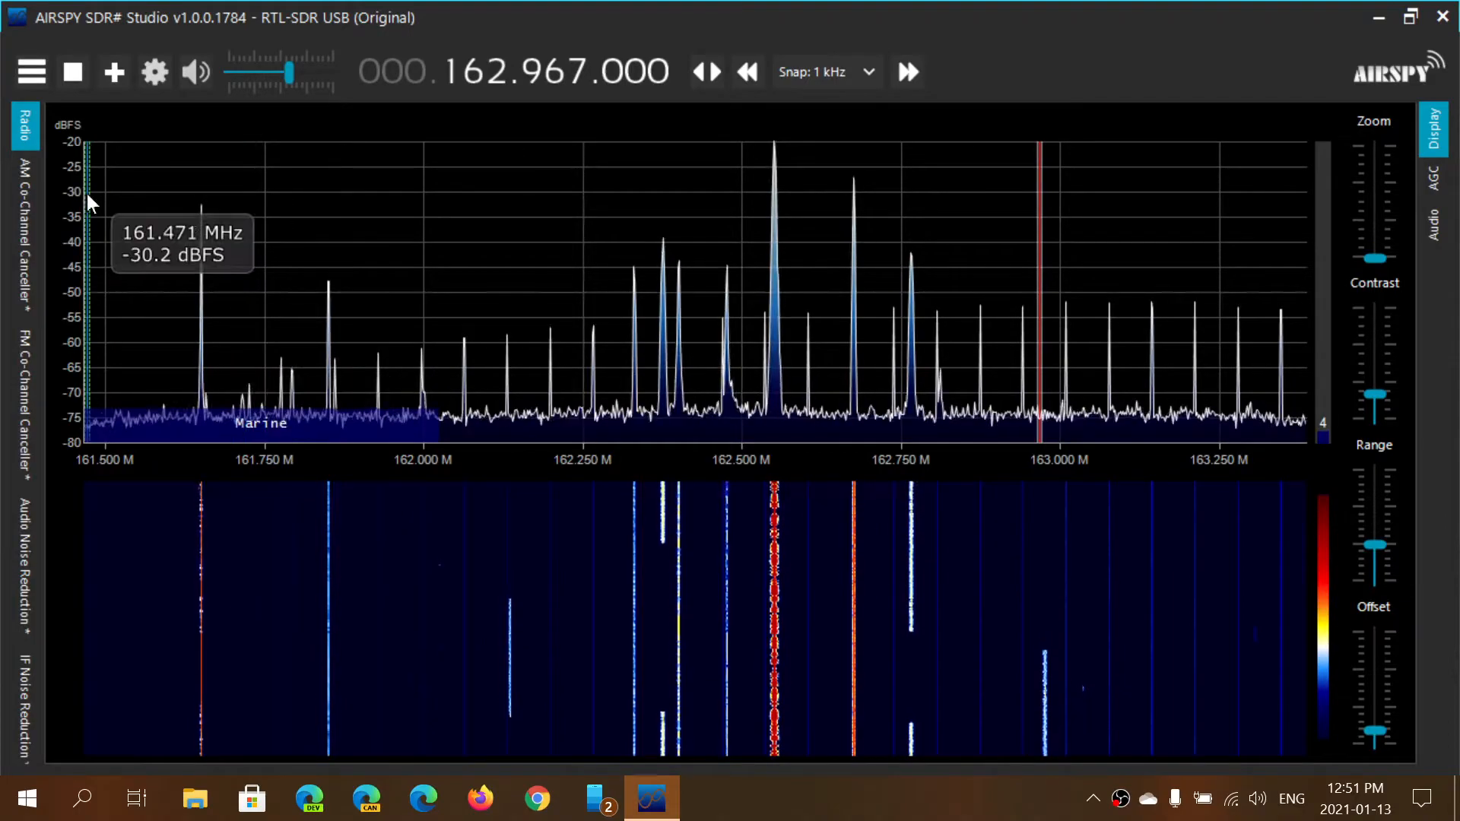
{"action": "mouse_move", "coordinate": [114, 72]}
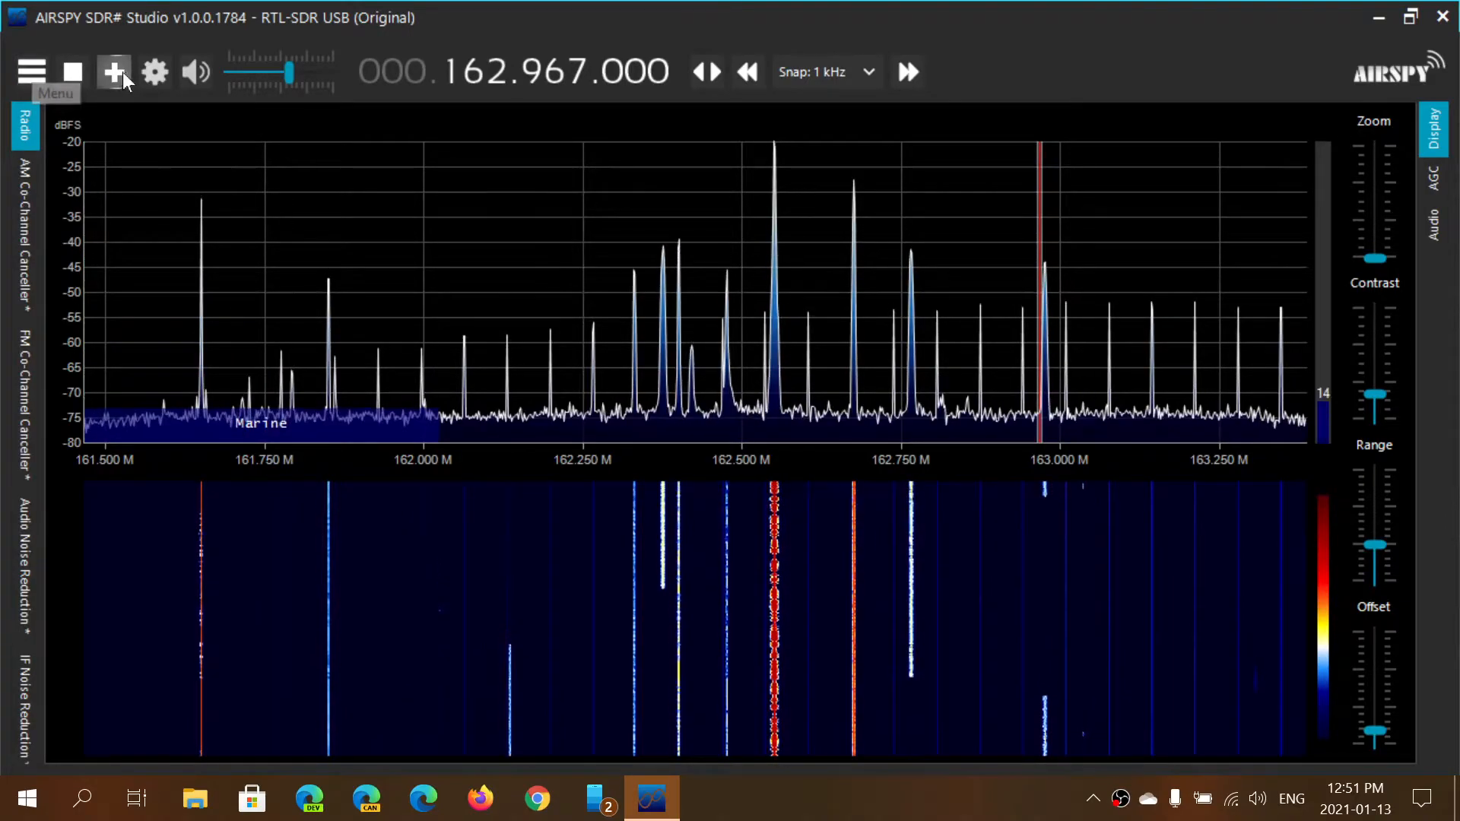
- Reopen the RTL-SDR Controller, toggle Tuner AGC on and off and enable RTL AGC
{"action": "left_click", "coordinate": [156, 72]}
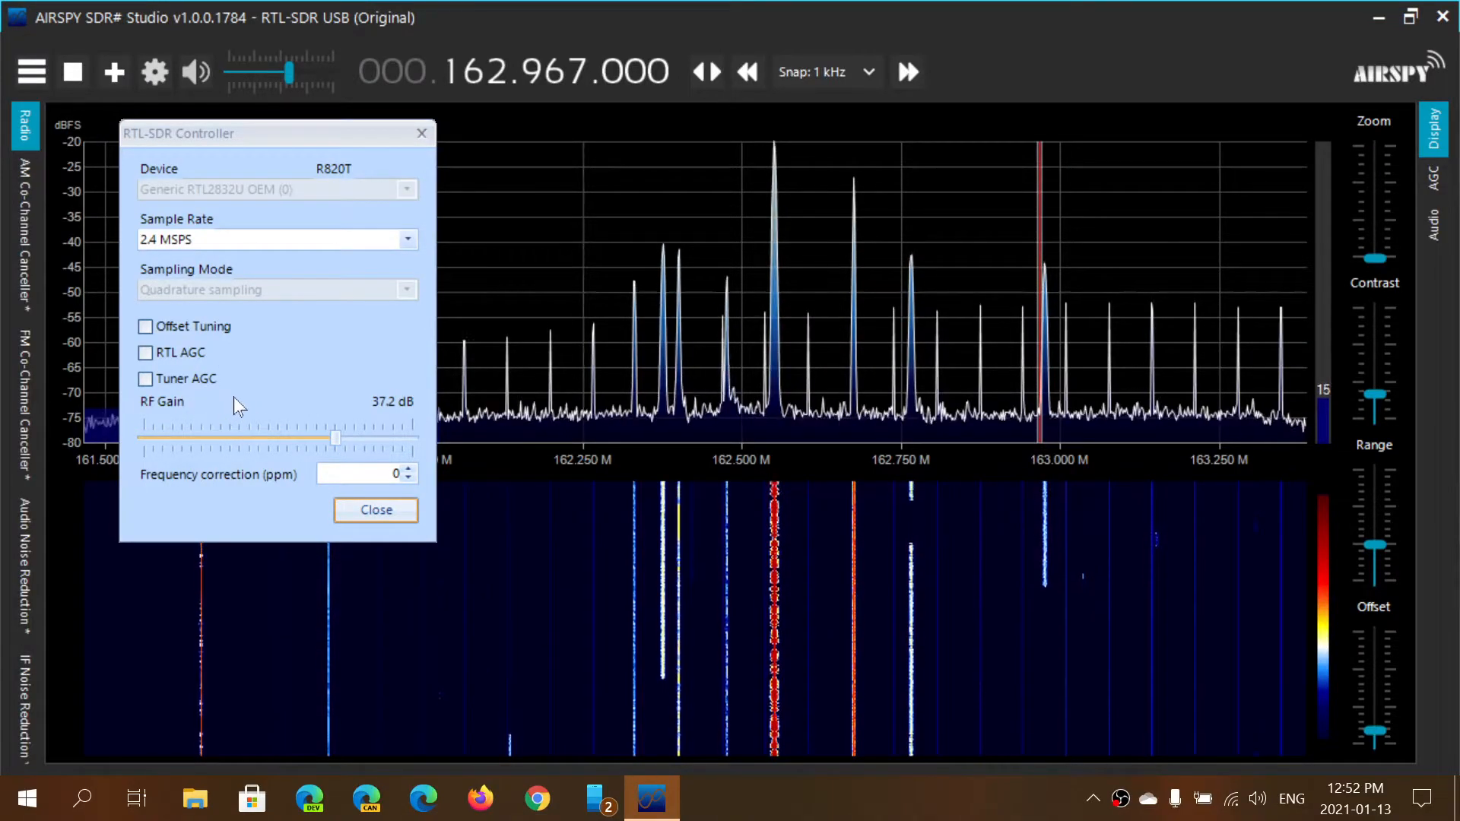
{"action": "mouse_move", "coordinate": [652, 417]}
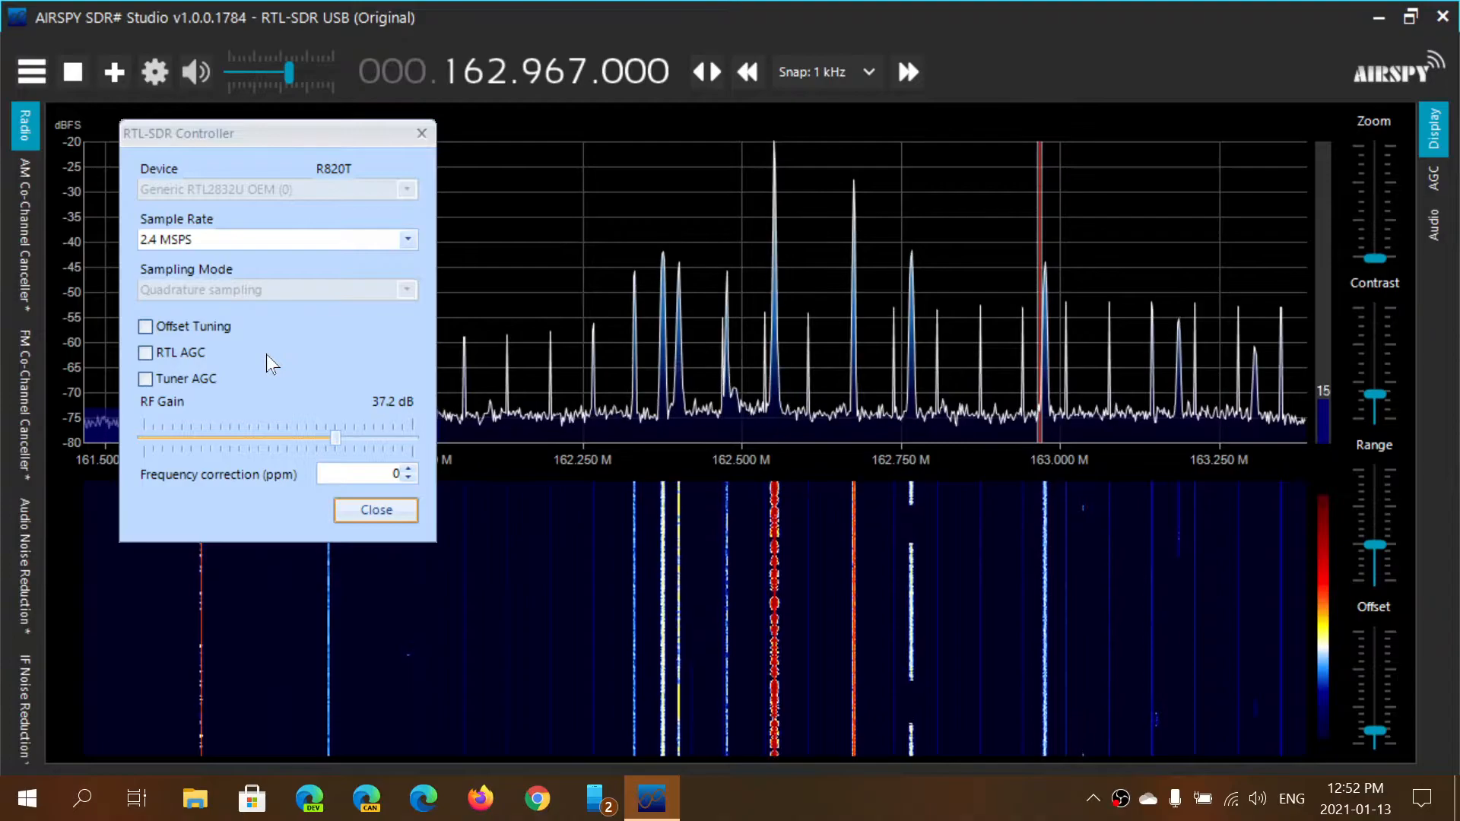
{"action": "left_click", "coordinate": [146, 379]}
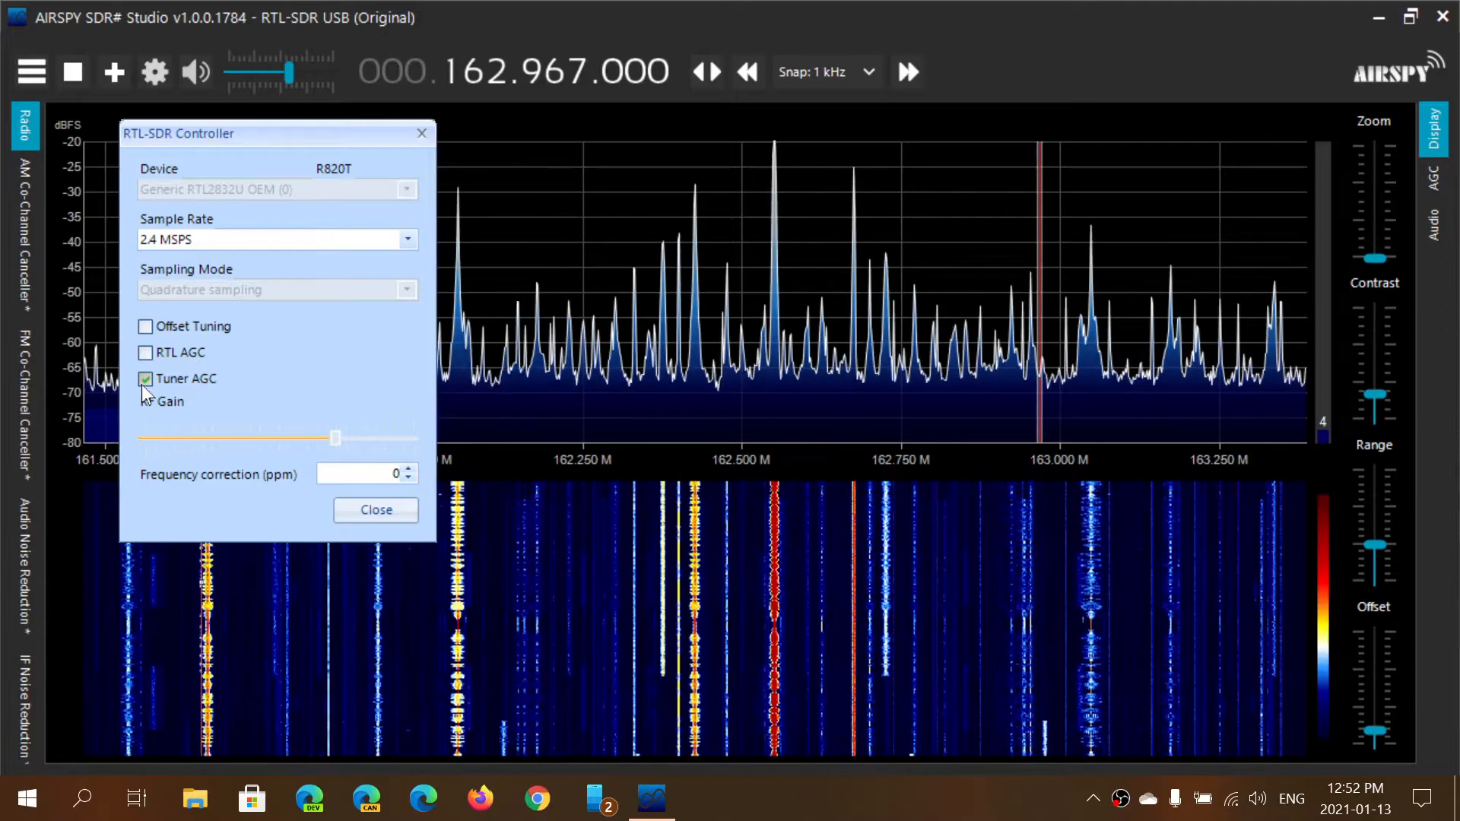
{"action": "left_click", "coordinate": [146, 379]}
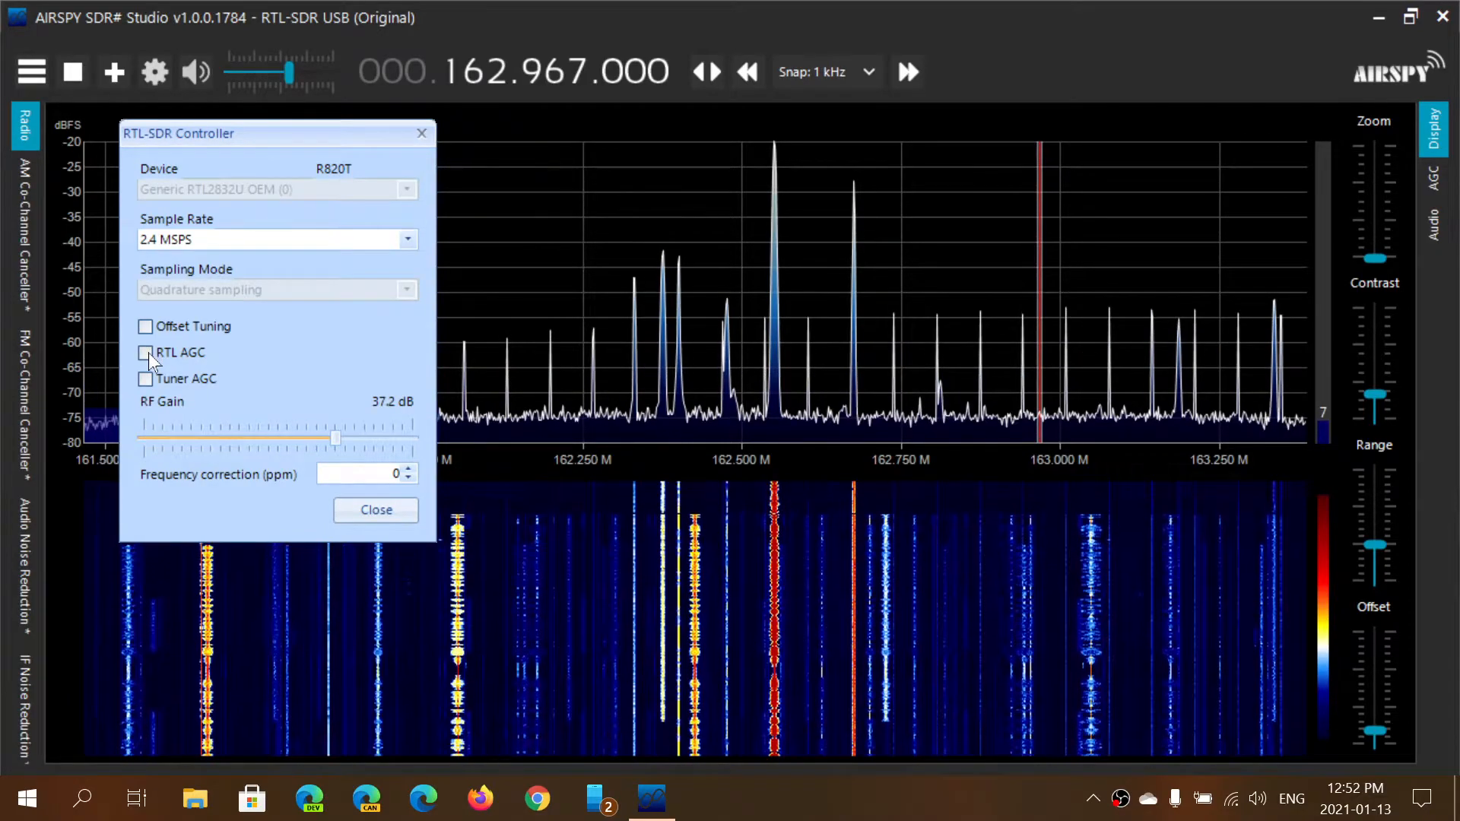
{"action": "left_click", "coordinate": [146, 351]}
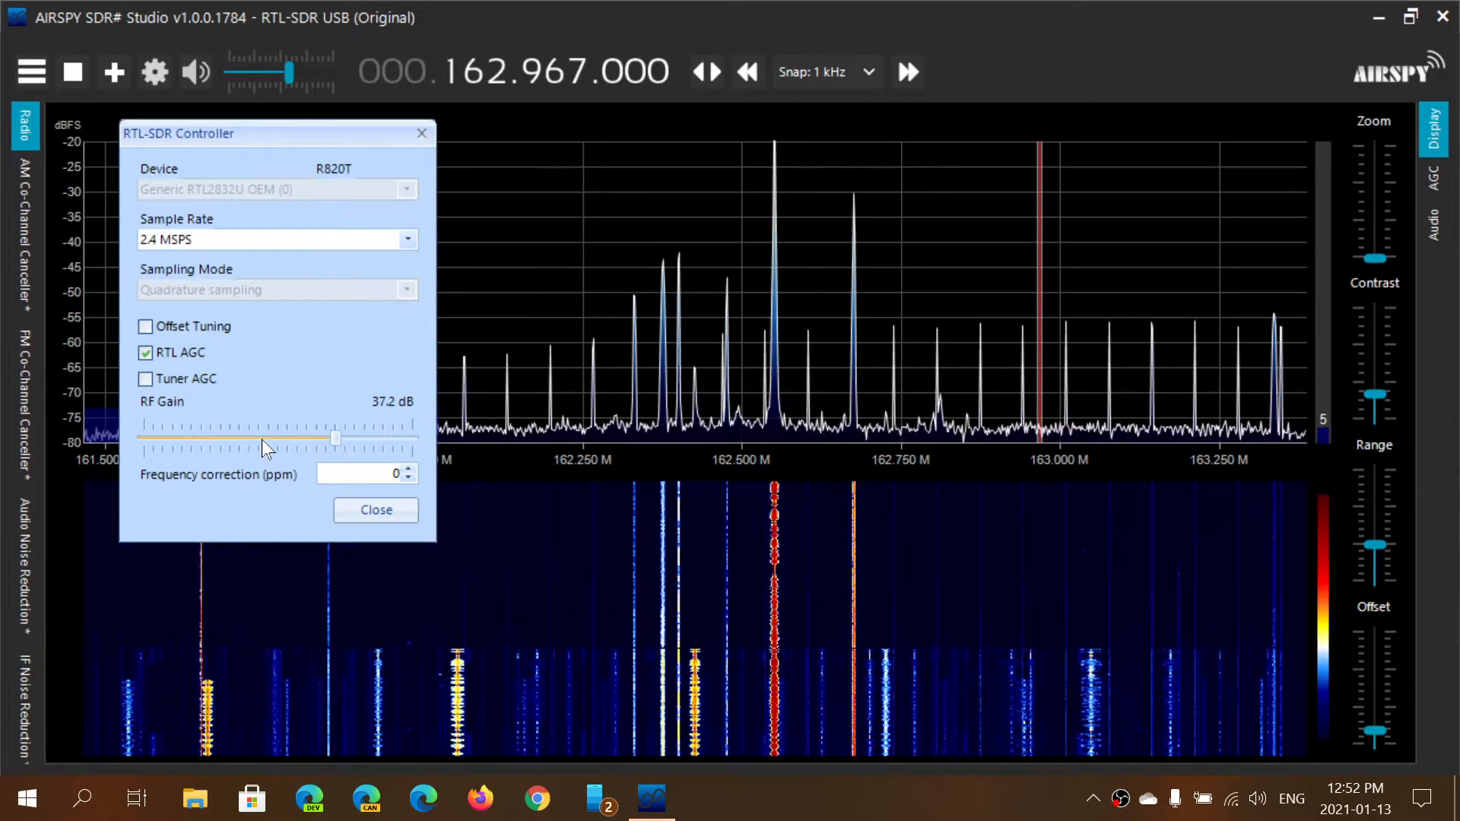
- Set the RF gain to about 40.2 dB and switch RTL AGC back off
{"action": "left_click_drag", "start_coordinate": [335, 438], "coordinate": [259, 439]}
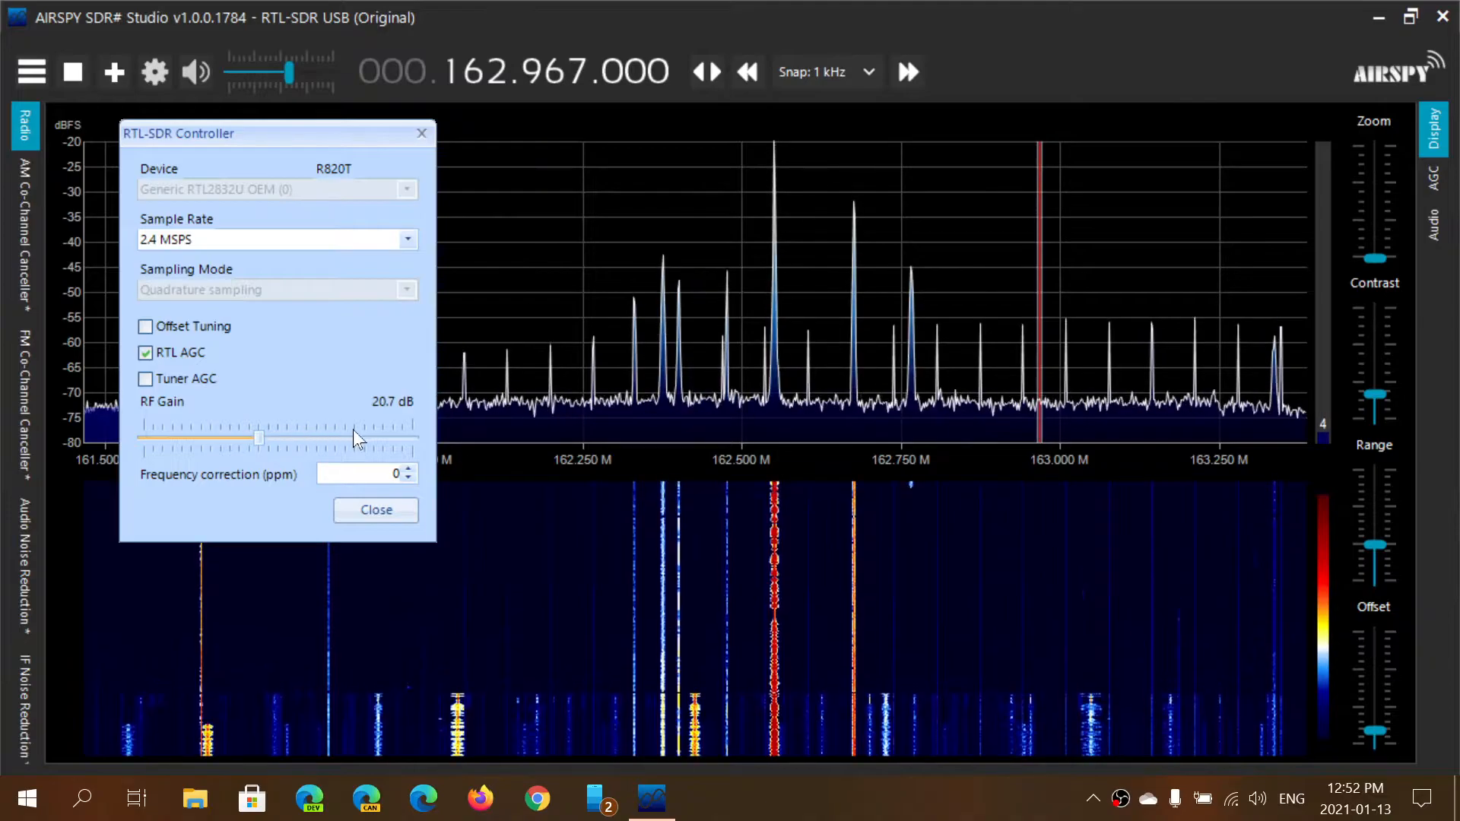
{"action": "left_click_drag", "start_coordinate": [259, 438], "coordinate": [355, 438]}
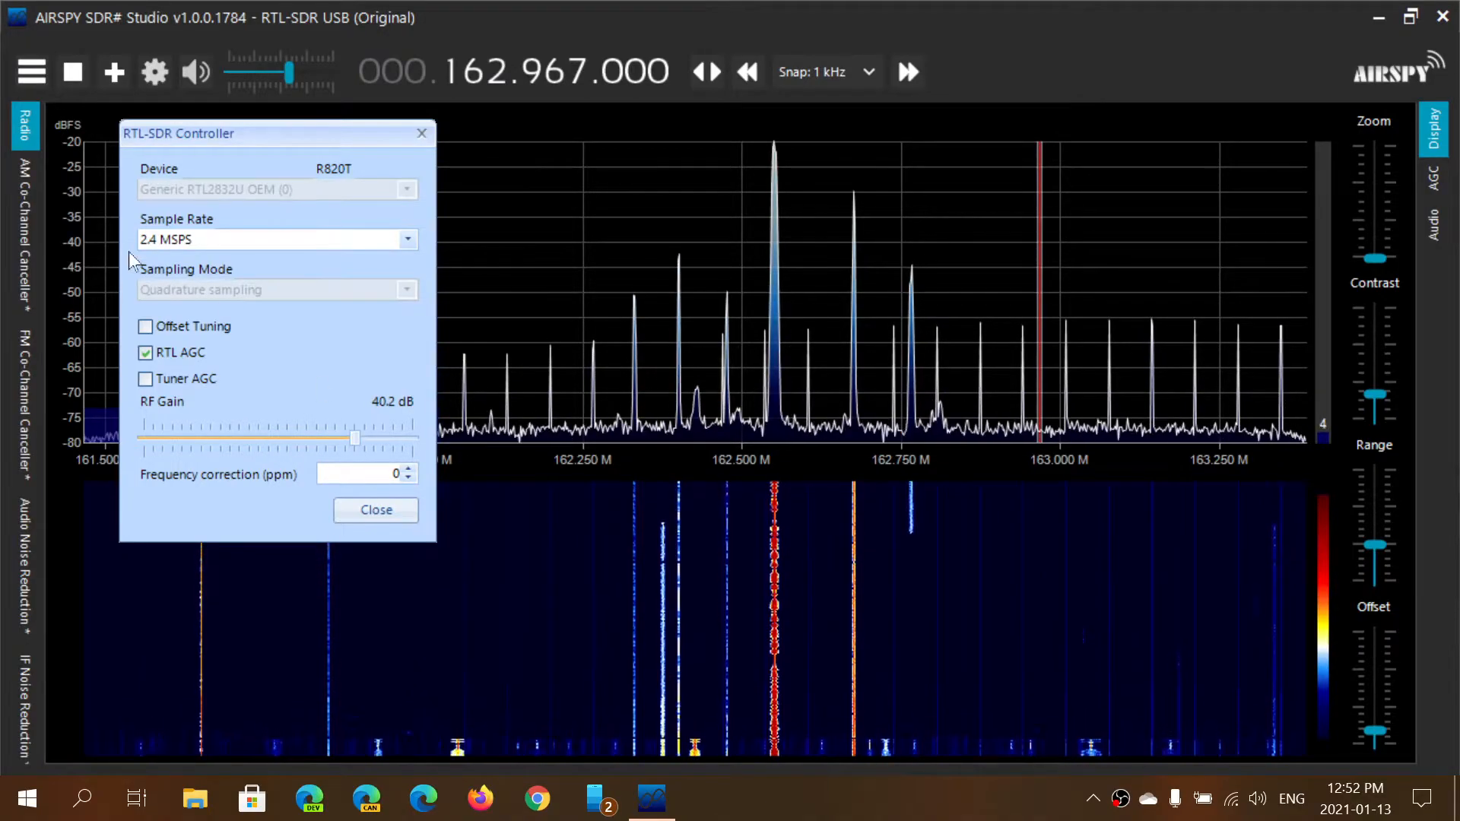
{"action": "left_click", "coordinate": [146, 351]}
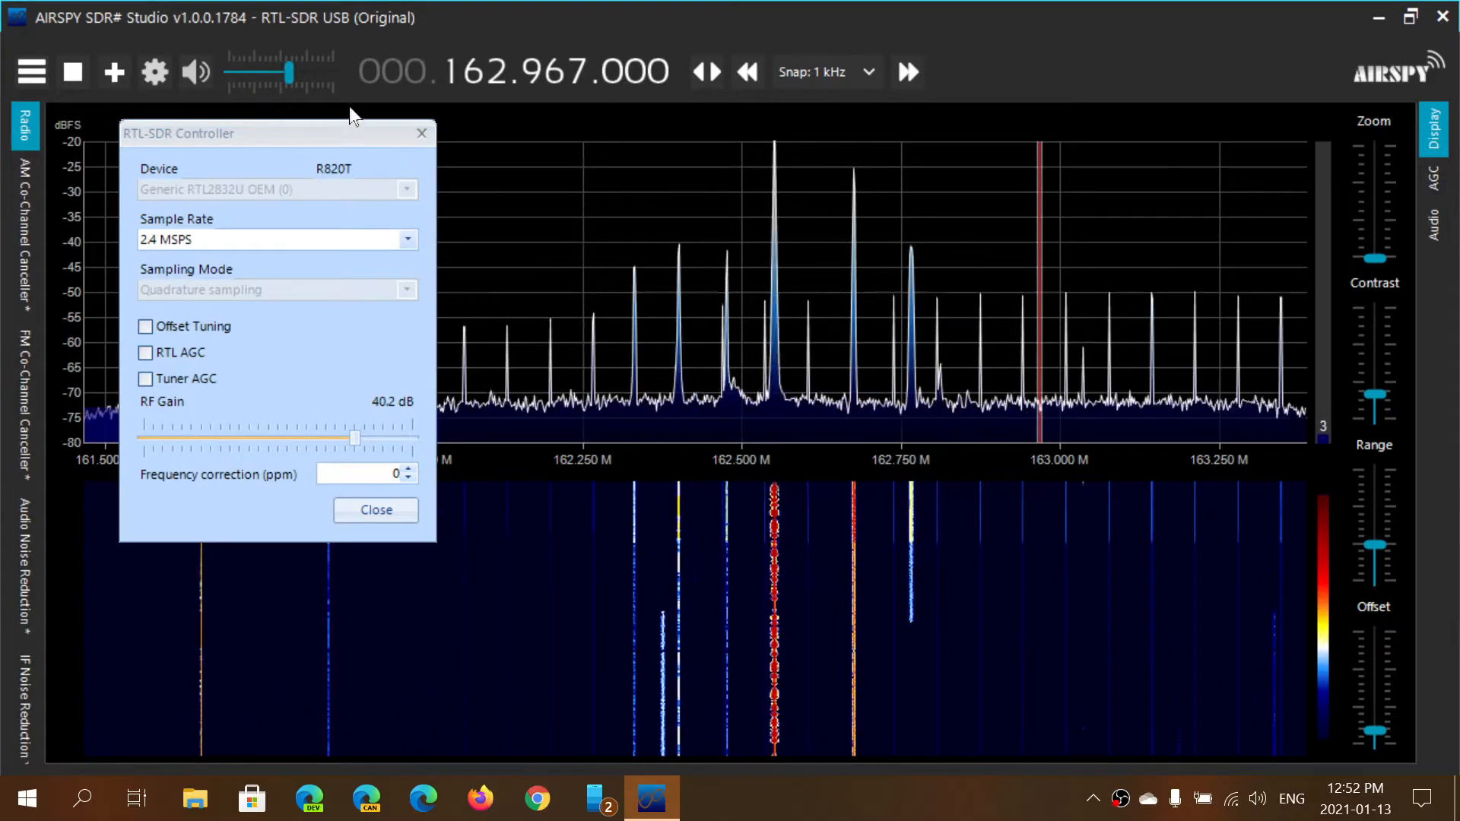
{"action": "mouse_move", "coordinate": [762, 583]}
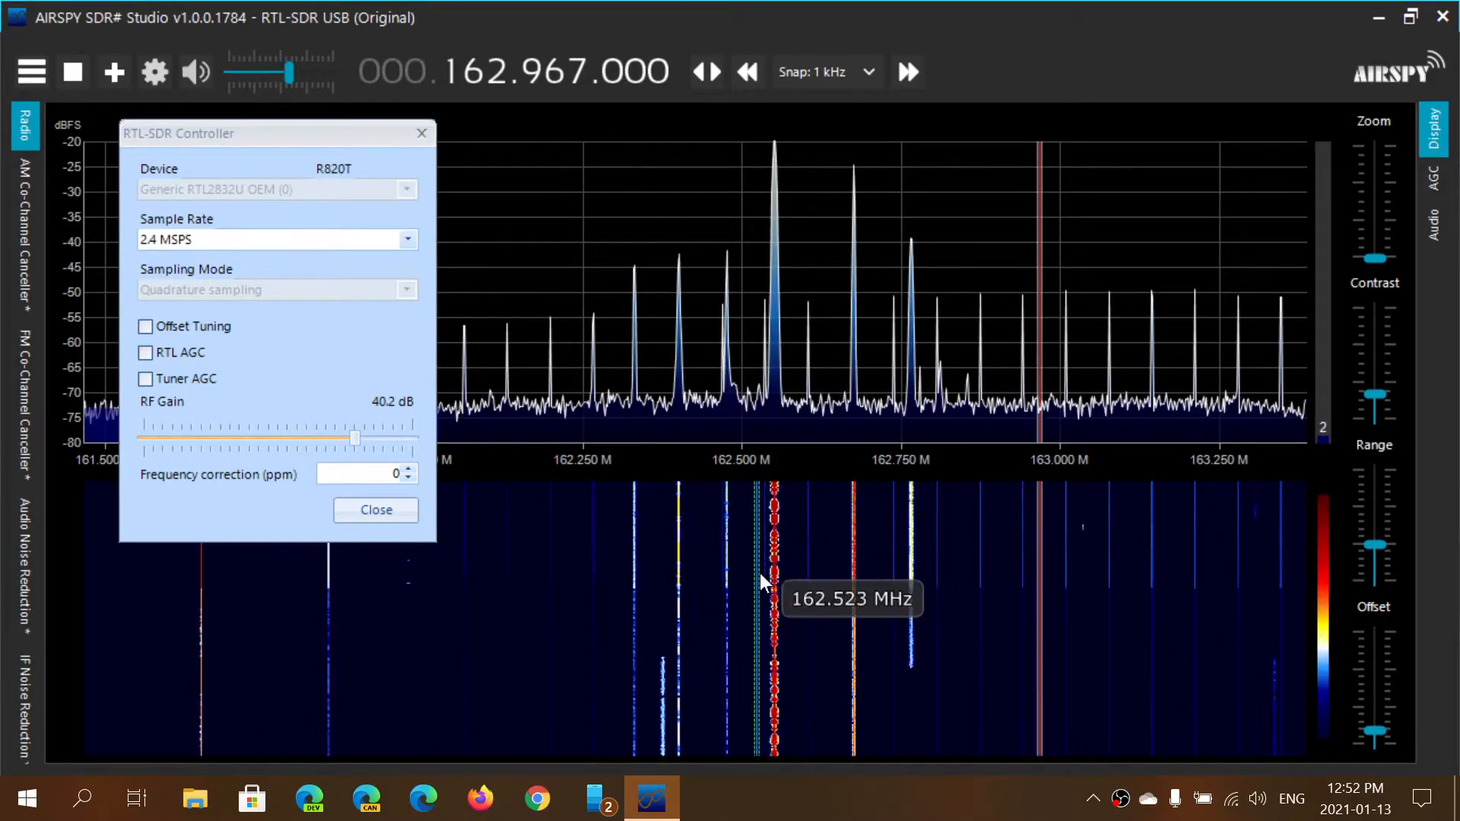
{"action": "mouse_move", "coordinate": [820, 493]}
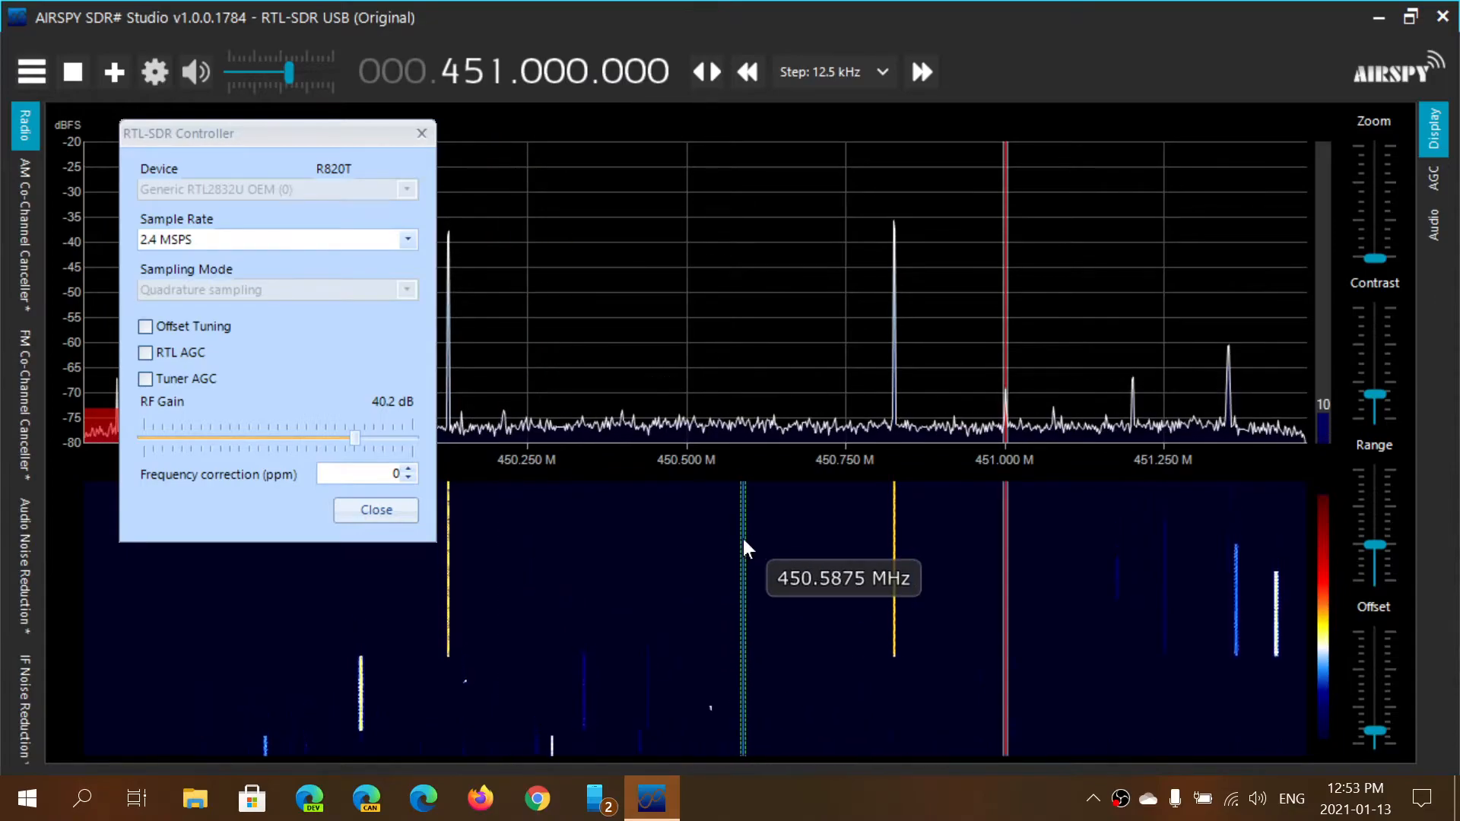
{"action": "mouse_move", "coordinate": [893, 530]}
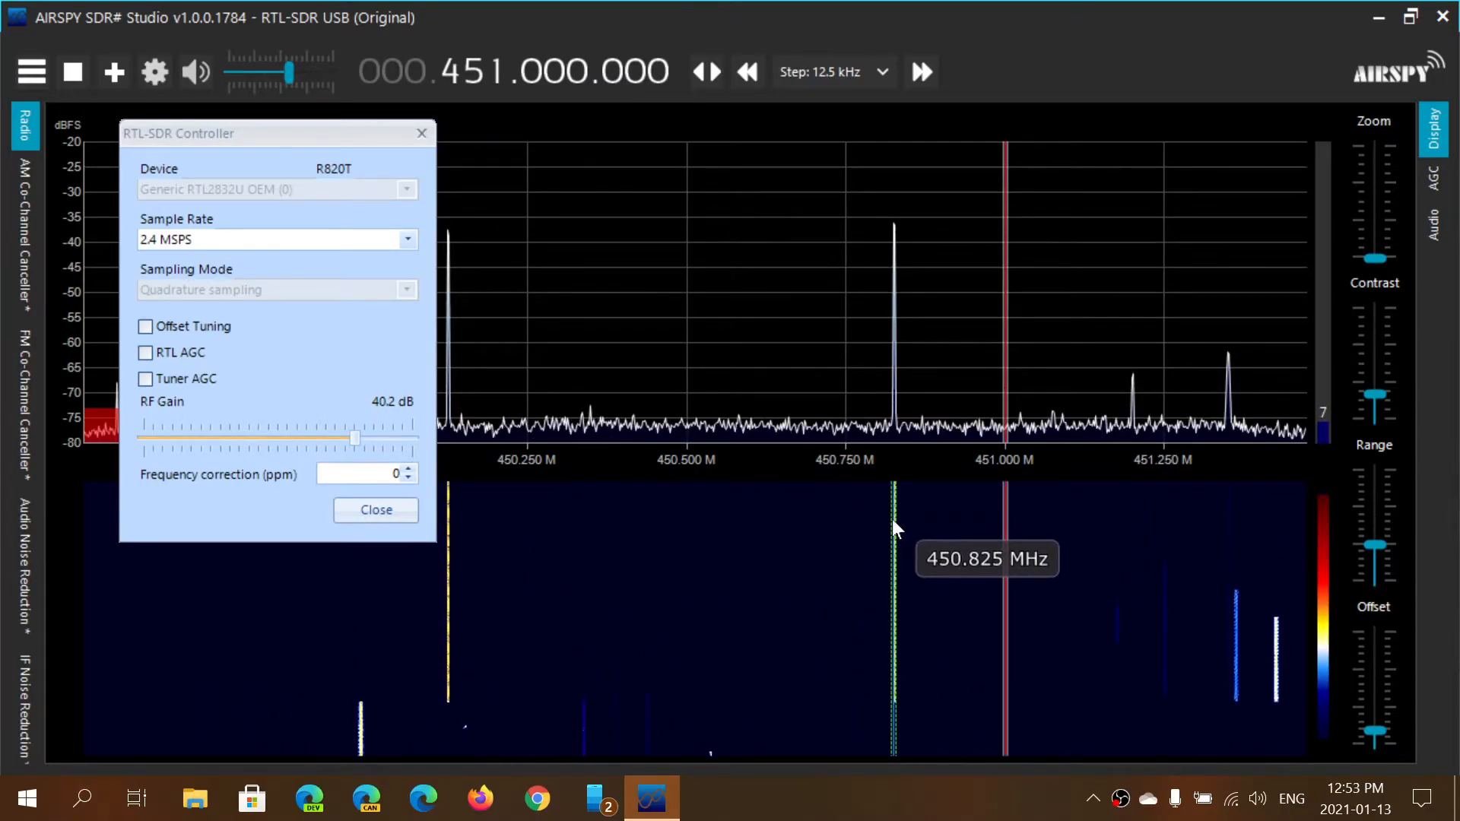
- Tune to the 450.825 MHz signal in the waterfall
{"action": "left_click", "coordinate": [891, 521]}
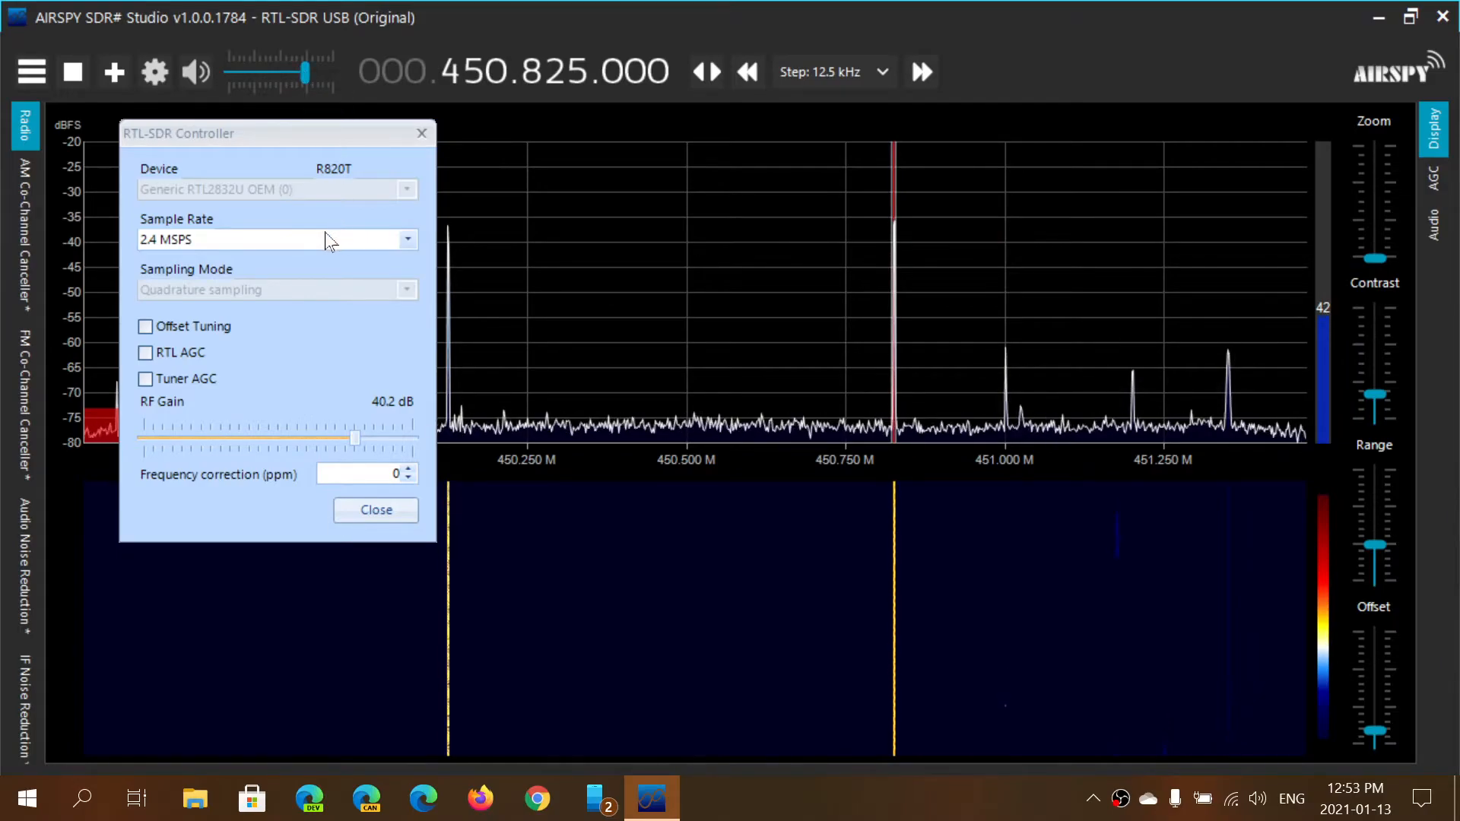
- Reposition the controller window and set RF gain to 38.6 dB
{"action": "left_click_drag", "start_coordinate": [180, 134], "coordinate": [391, 246]}
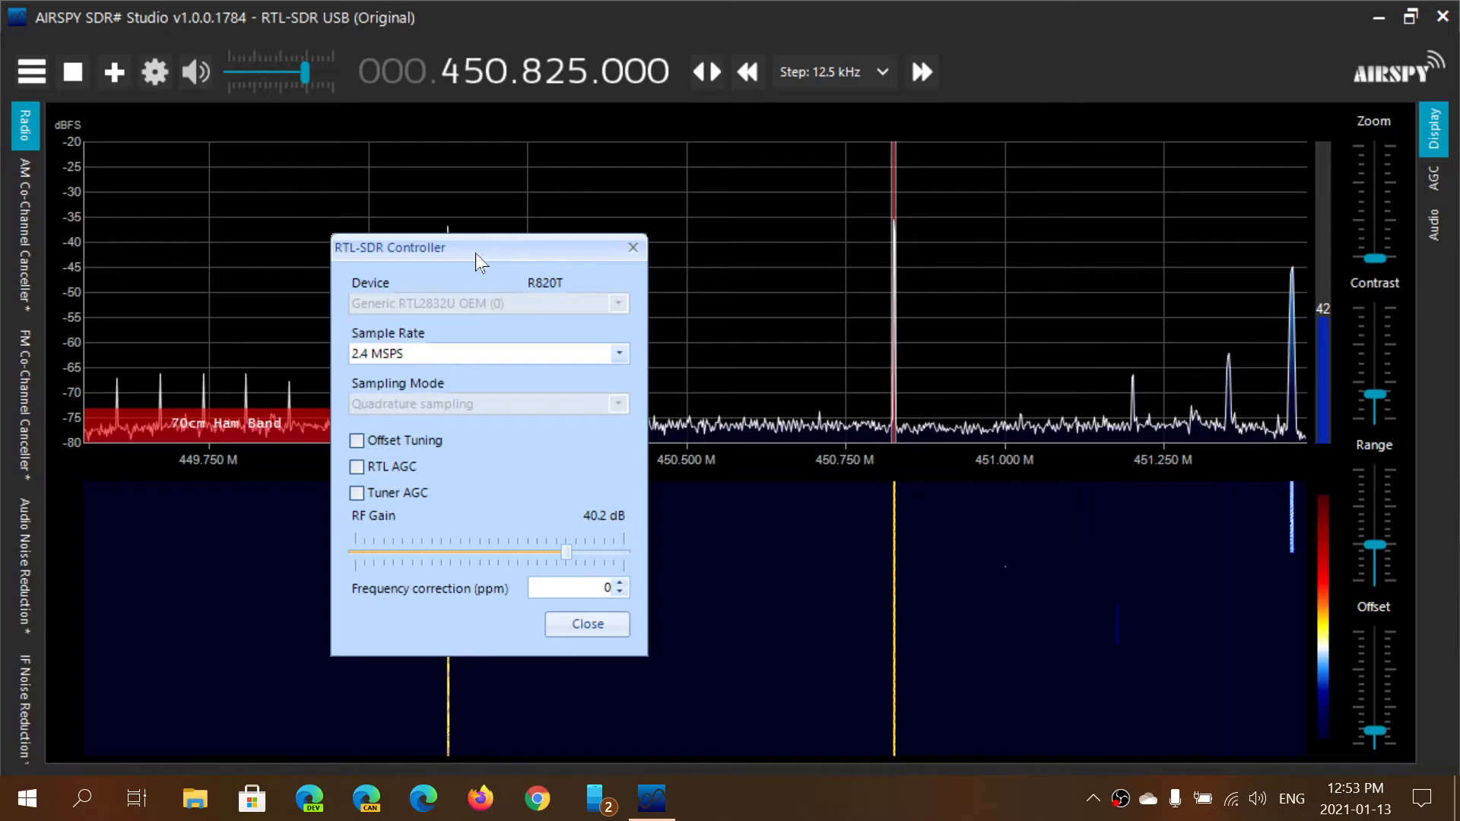
{"action": "left_click_drag", "start_coordinate": [566, 553], "coordinate": [499, 553]}
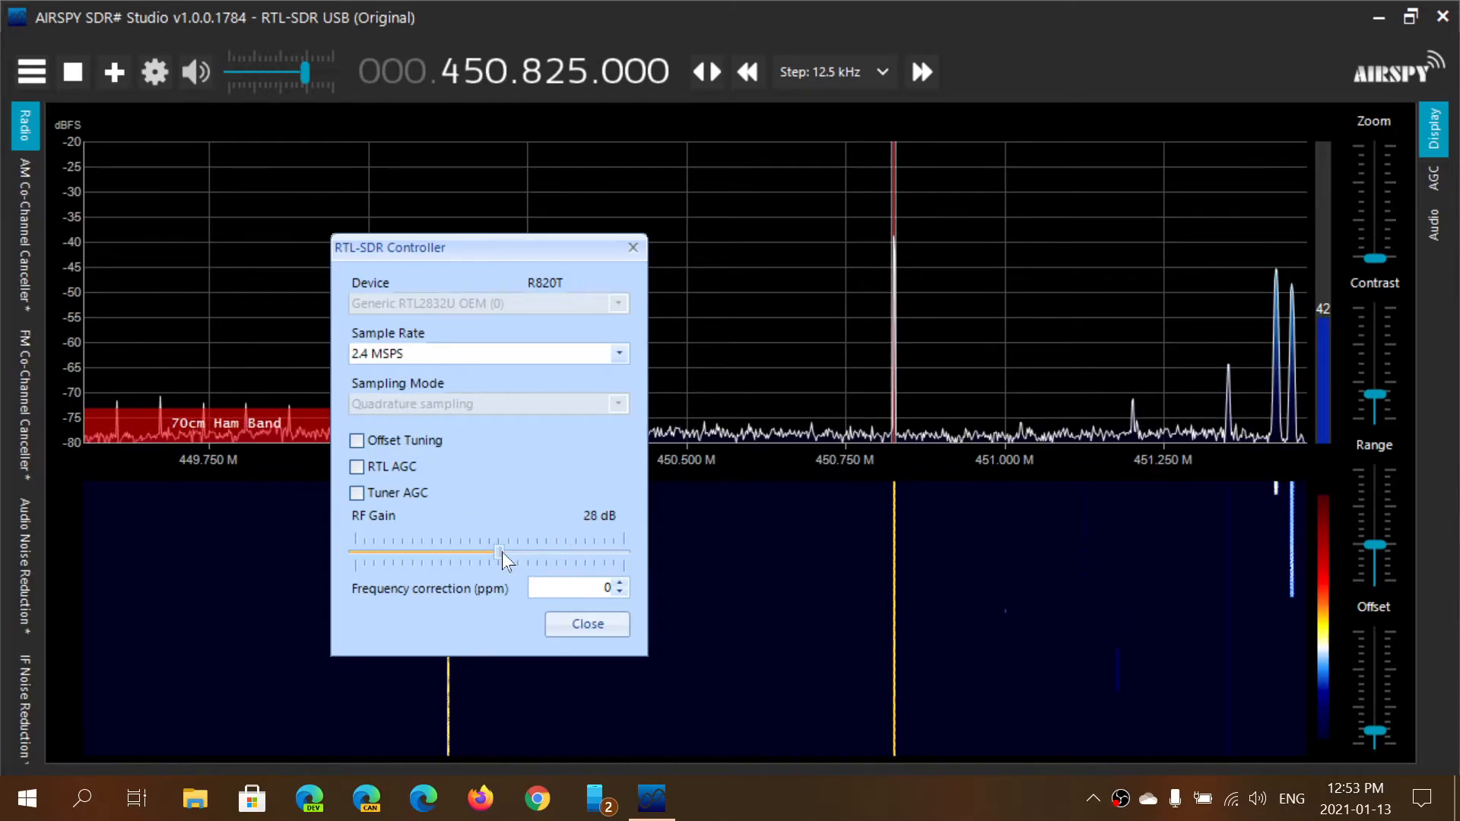
{"action": "left_click_drag", "start_coordinate": [496, 552], "coordinate": [554, 552]}
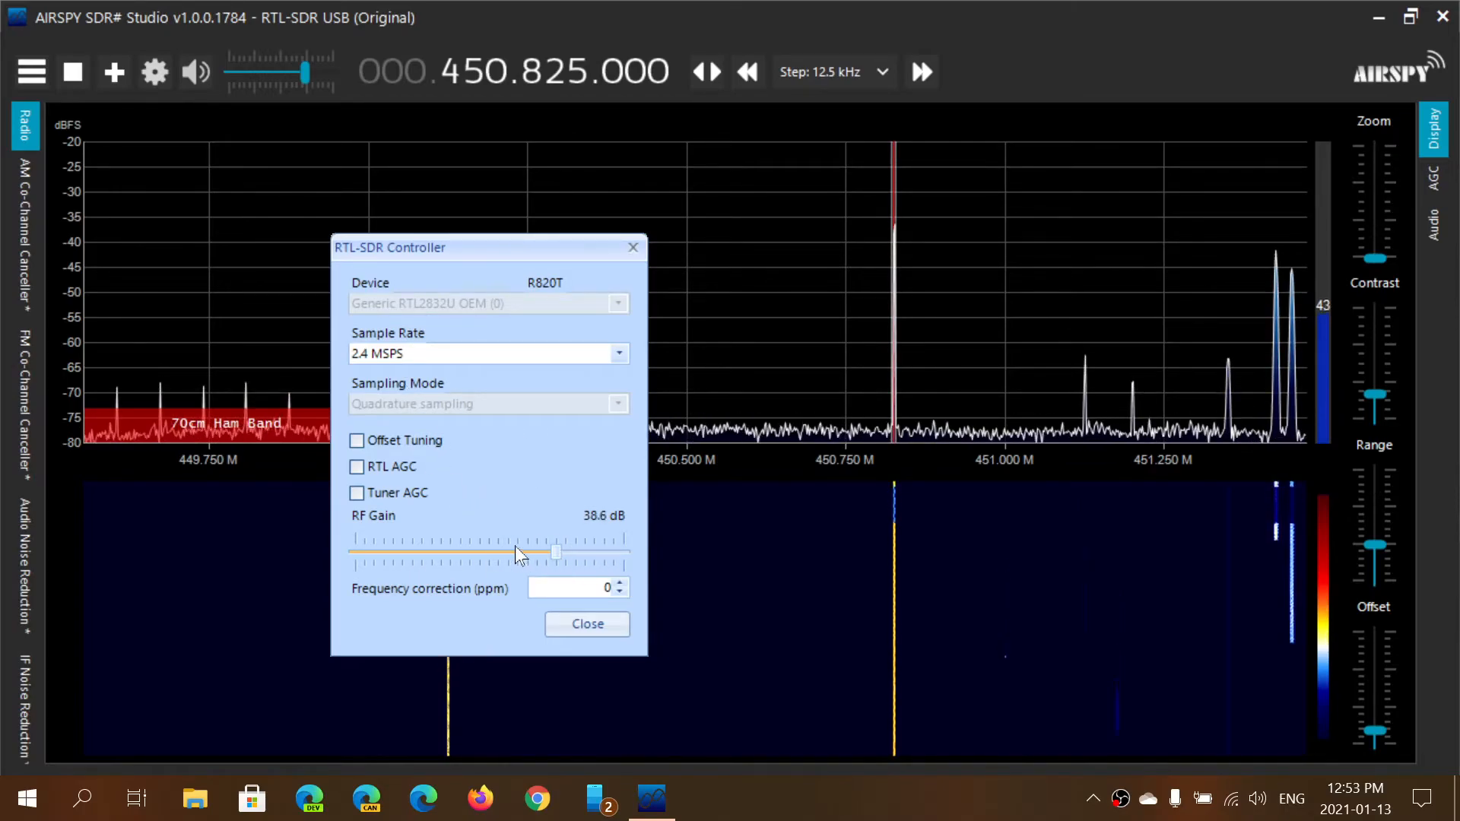
- Toggle Tuner AGC on and off, leaving both AGC options unchecked
{"action": "left_click", "coordinate": [356, 493]}
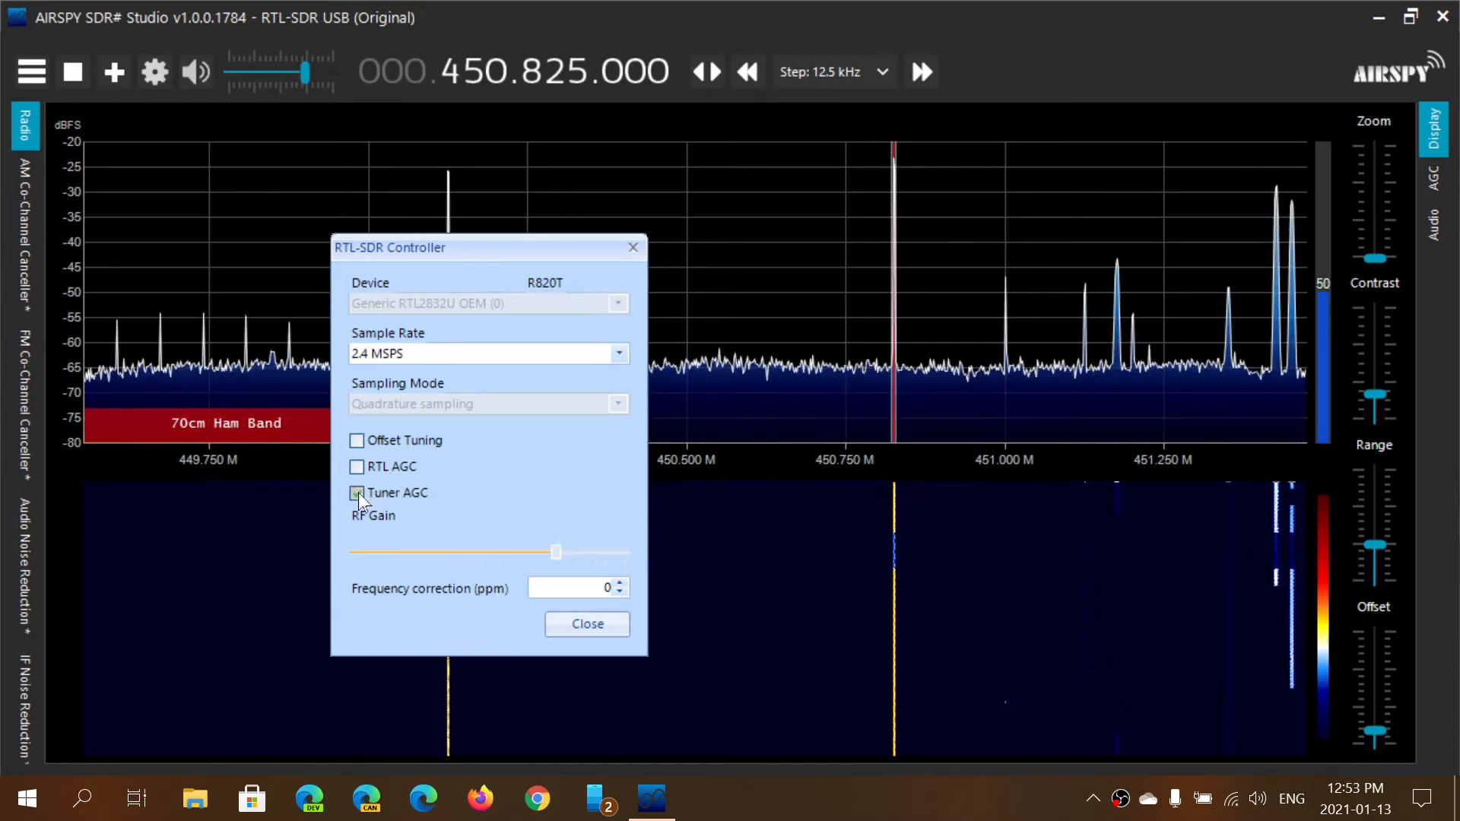
{"action": "left_click", "coordinate": [356, 492]}
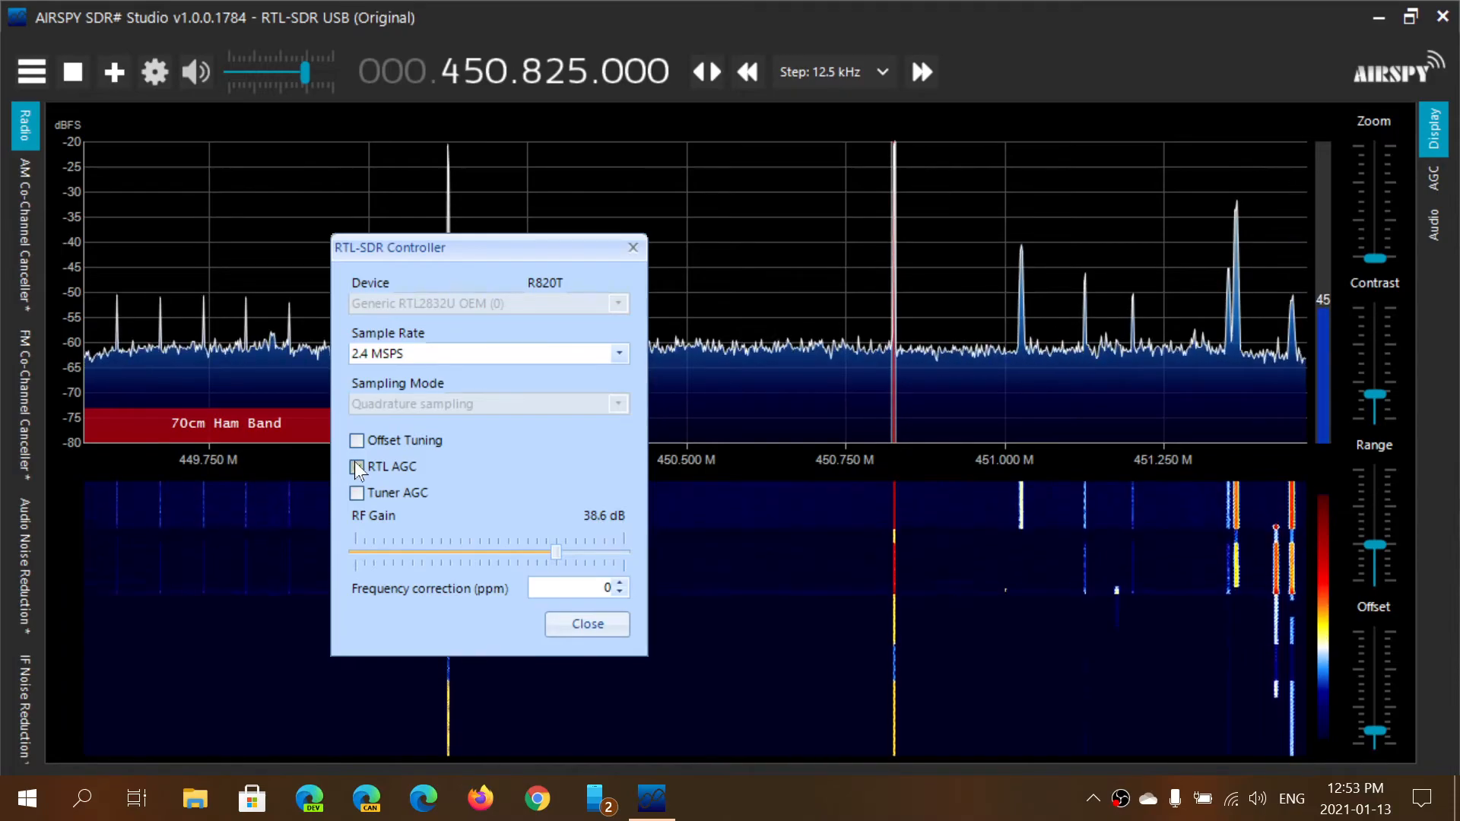
{"action": "left_click", "coordinate": [356, 467]}
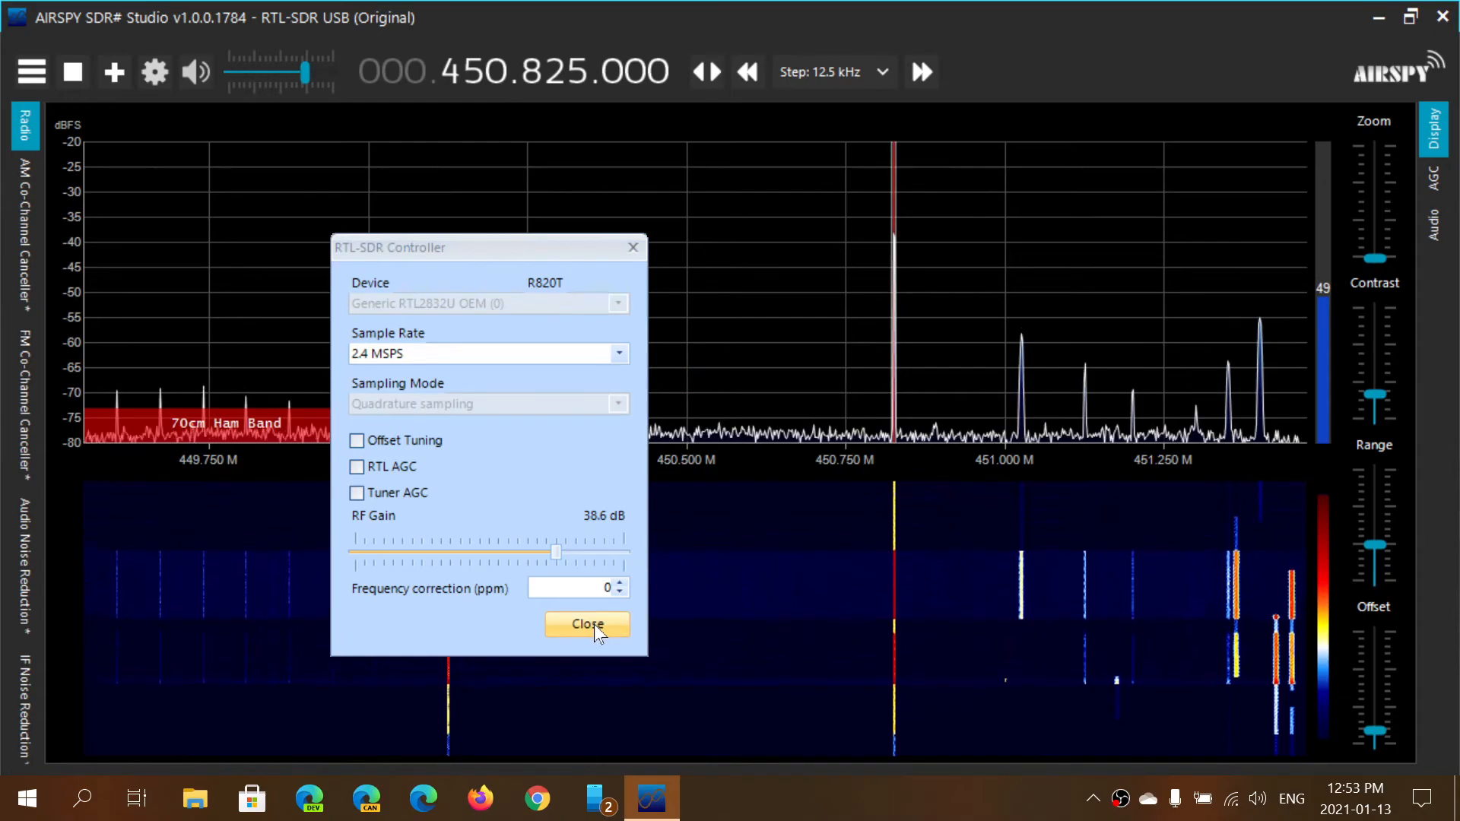
- Close the RTL-SDR Controller, leaving the 450.825 MHz spectrum at 38.6 dB gain
{"action": "left_click", "coordinate": [587, 623]}
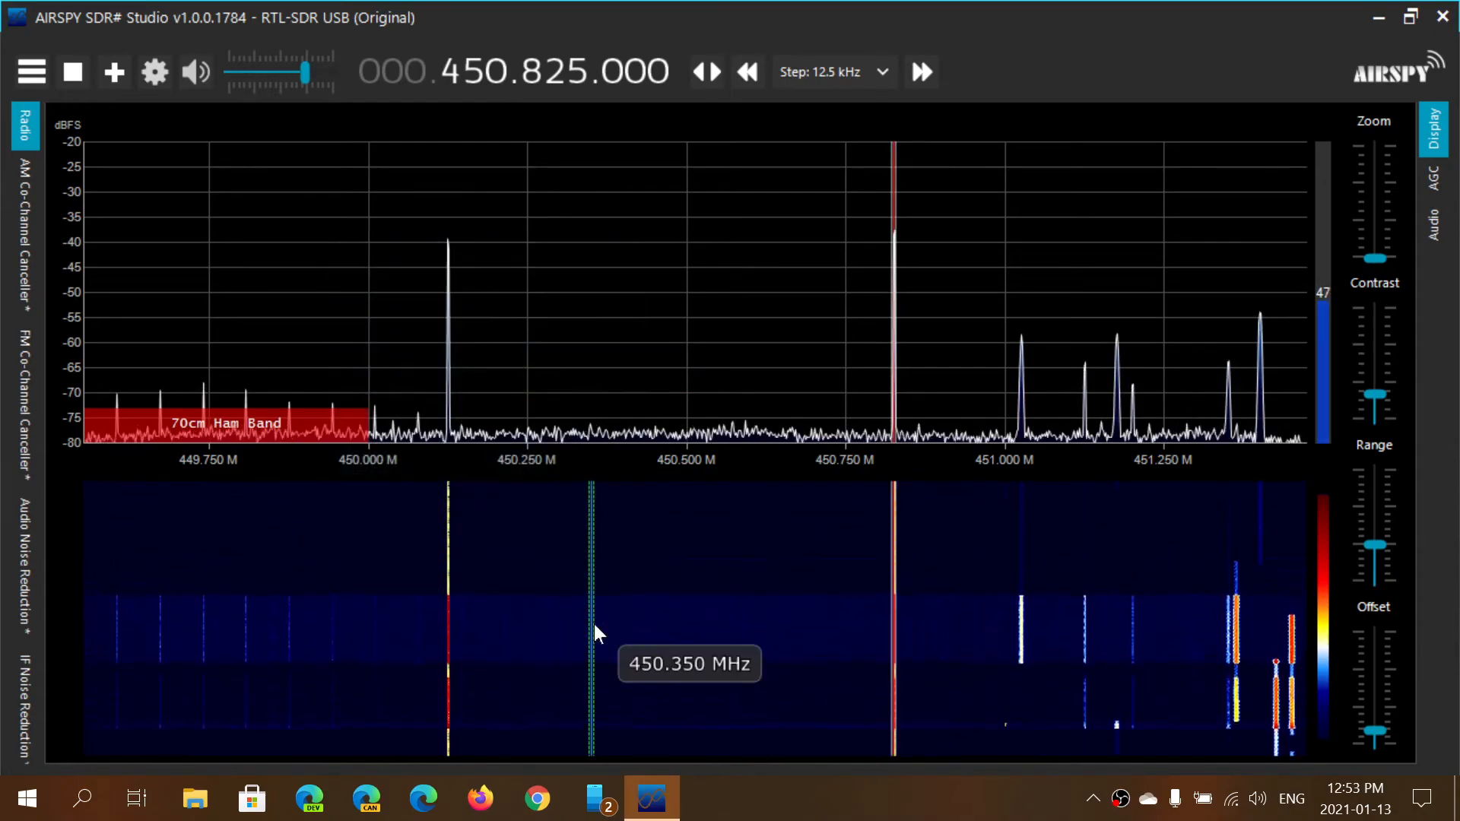
{"action": "mouse_move", "coordinate": [768, 391]}
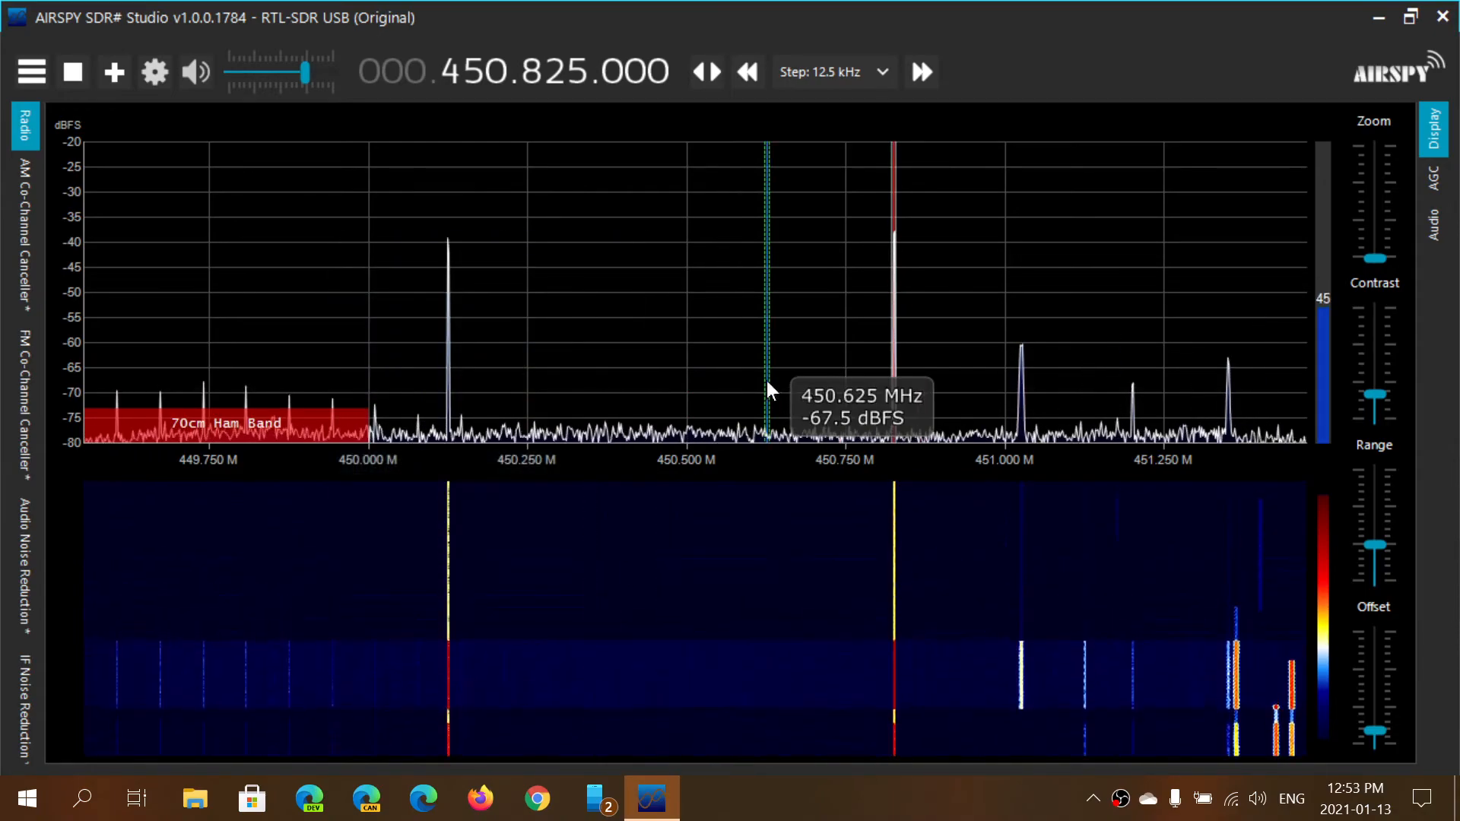
{"action": "mouse_move", "coordinate": [935, 679]}
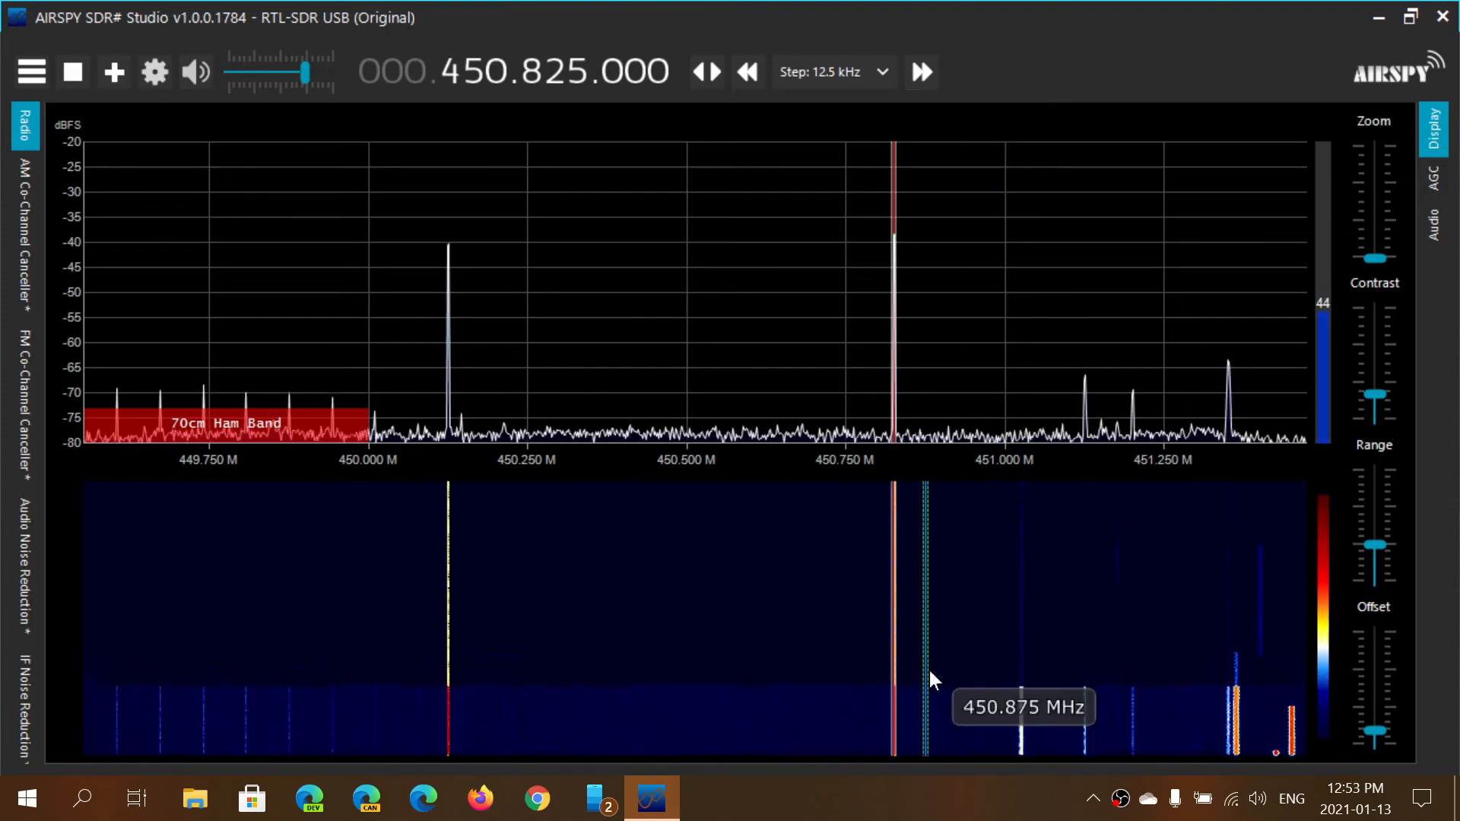